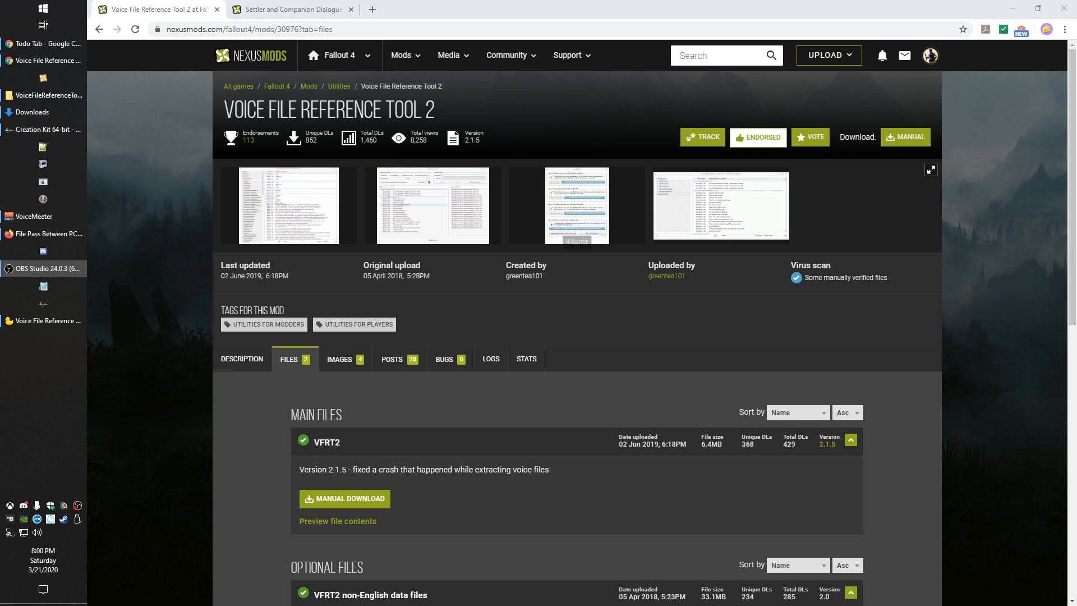
{"action": "mouse_move", "coordinate": [531, 334]}
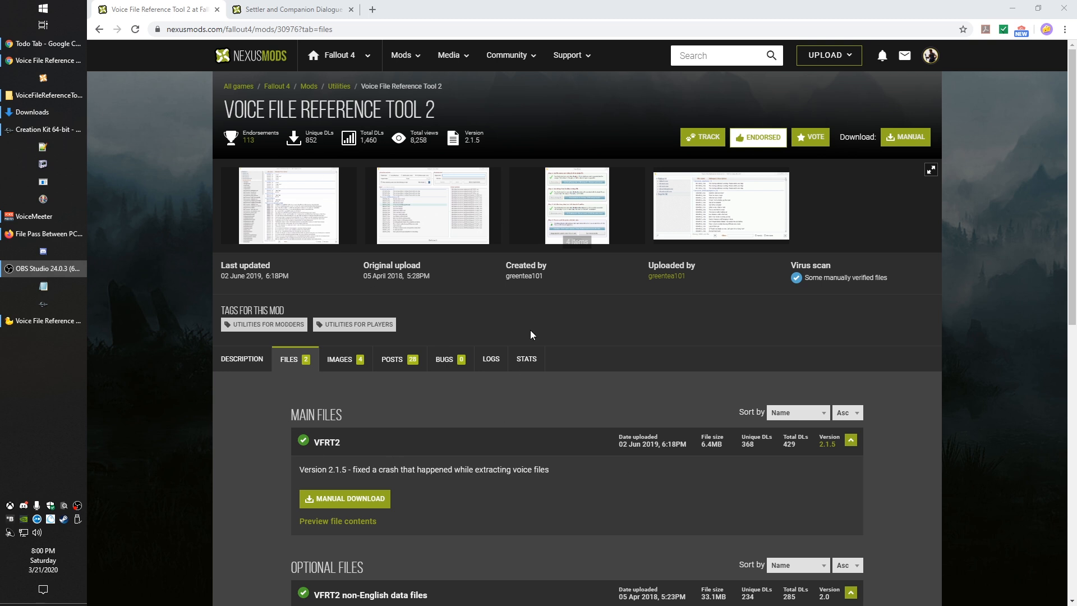
{"action": "mouse_move", "coordinate": [305, 242]}
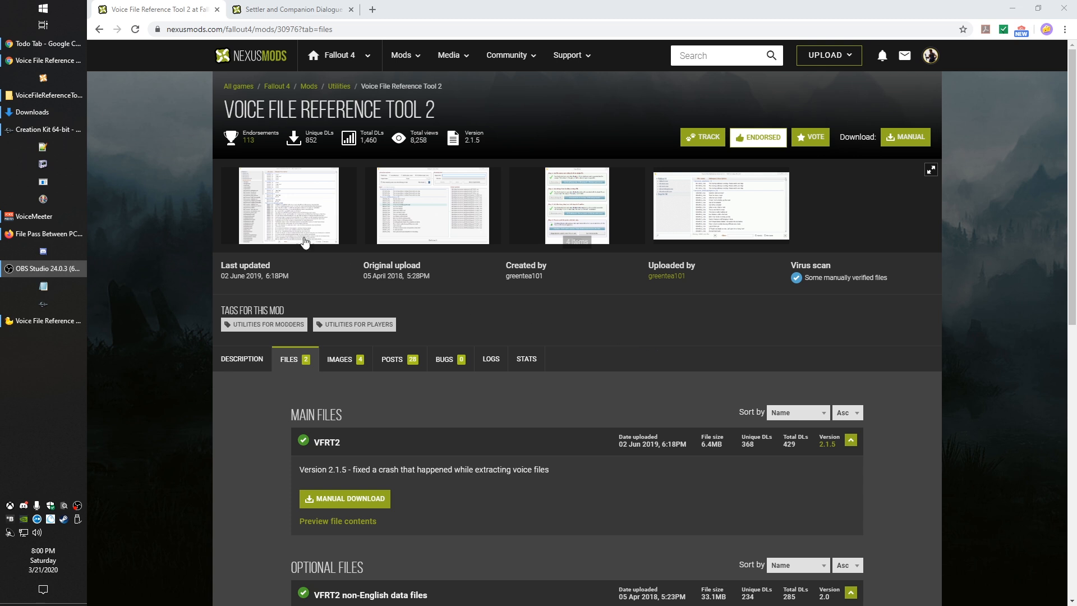
{"action": "mouse_move", "coordinate": [590, 311]}
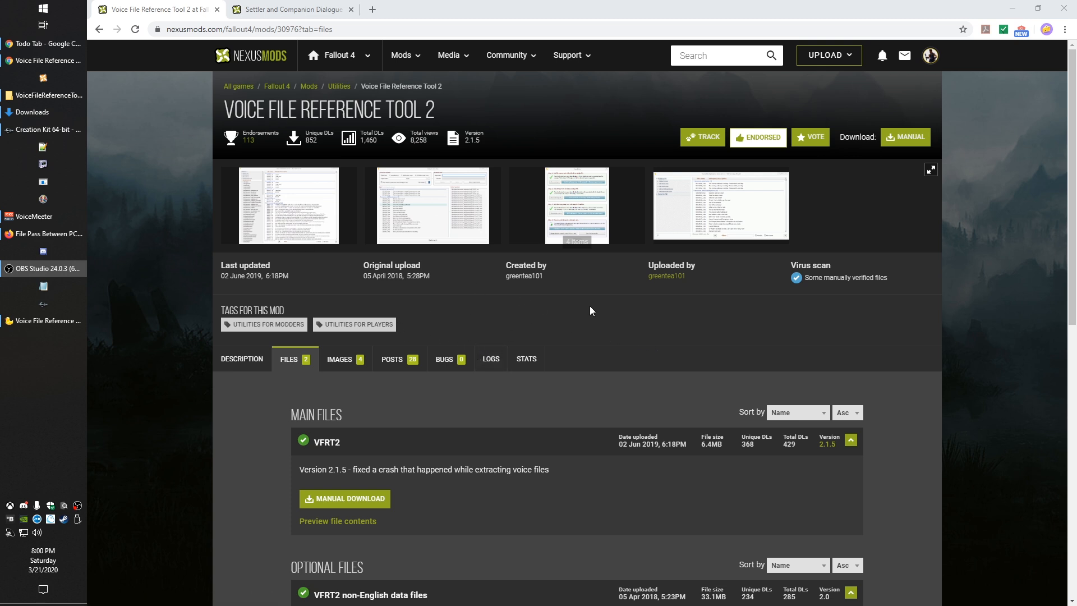
{"action": "mouse_move", "coordinate": [446, 306]}
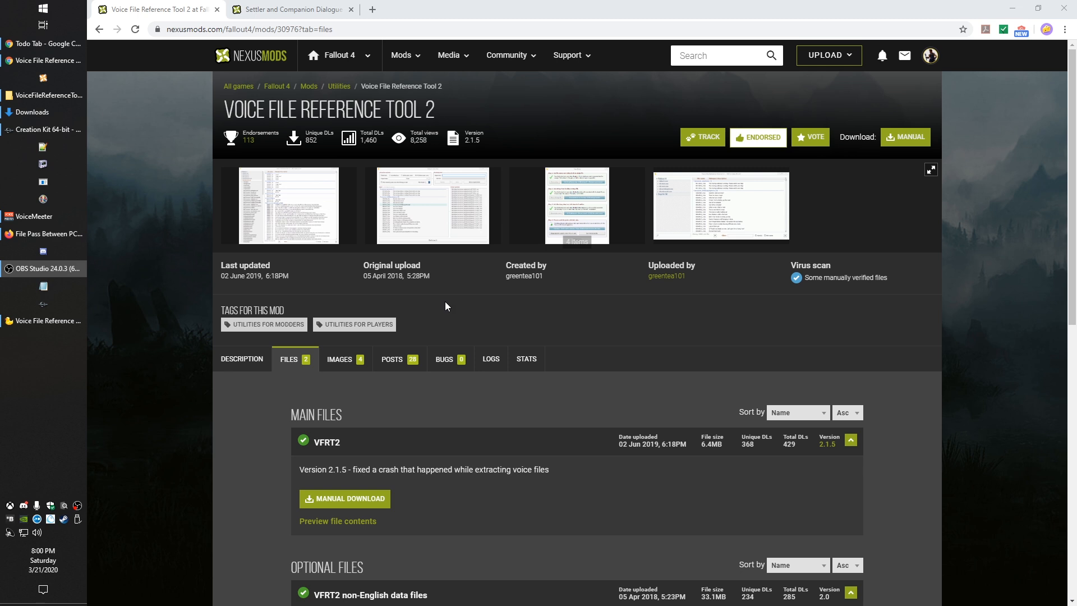
{"action": "mouse_move", "coordinate": [477, 328]}
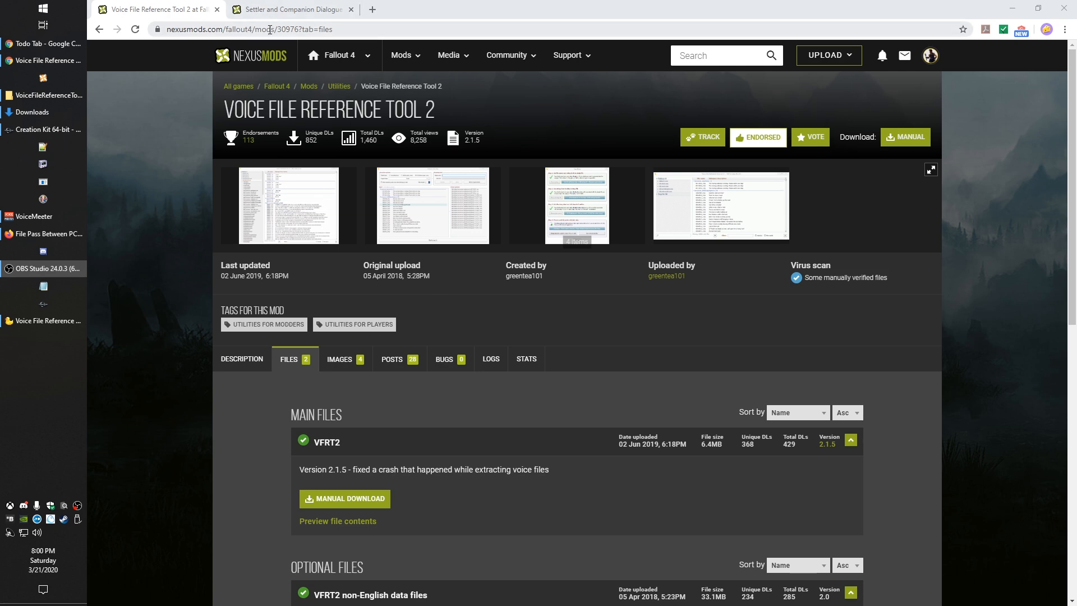
From the tool's browser page and Downloads, reach the installed VoiceFileReferenceTool2 folder with VFRT2.exe
{"action": "left_click", "coordinate": [291, 9]}
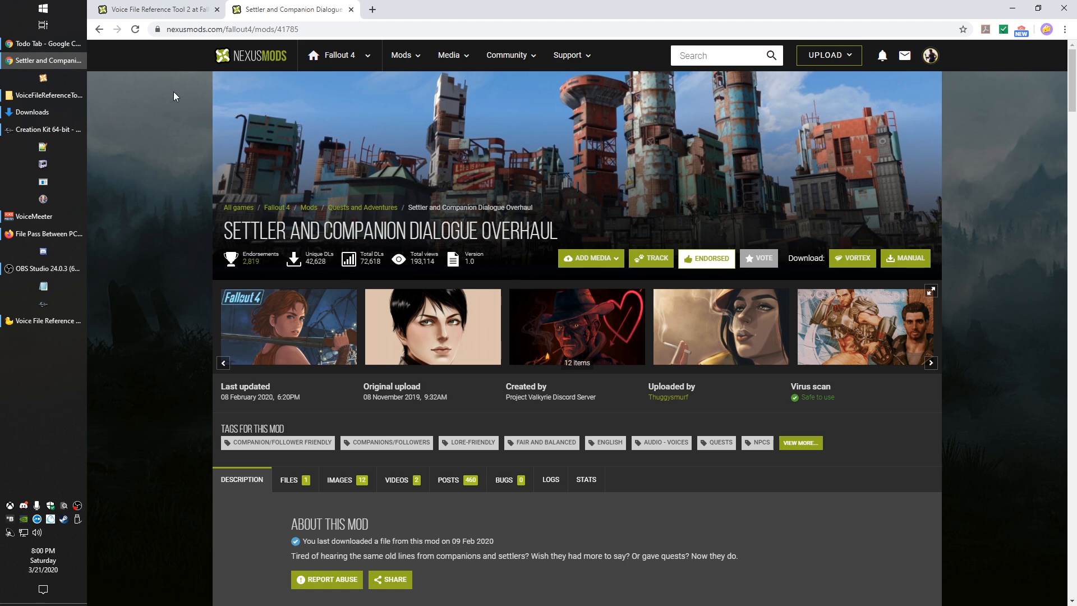
{"action": "left_click", "coordinate": [151, 9]}
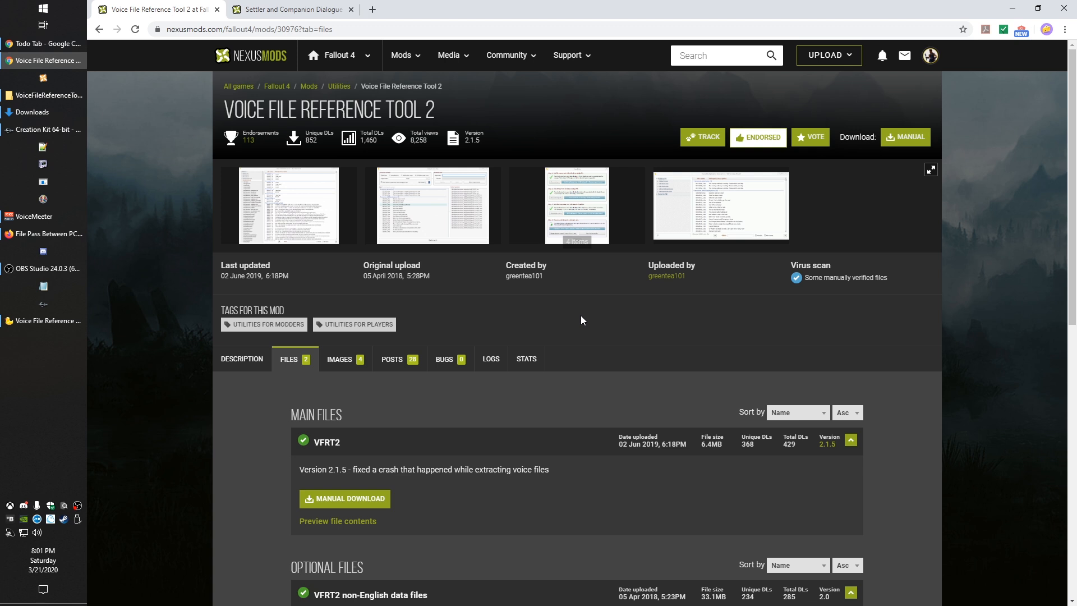
{"action": "mouse_move", "coordinate": [528, 314]}
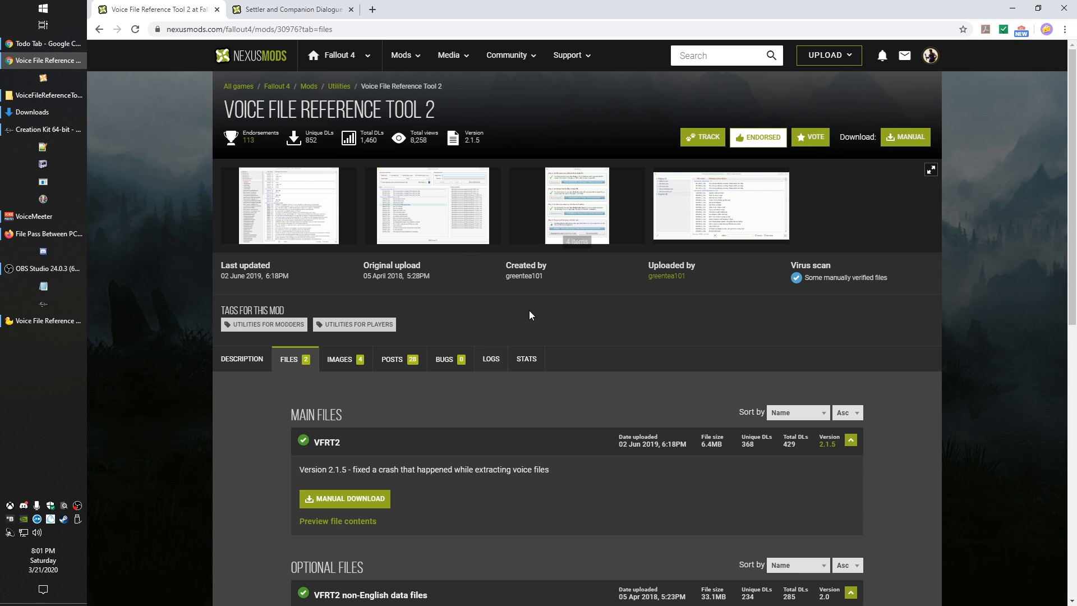
{"action": "mouse_move", "coordinate": [536, 322]}
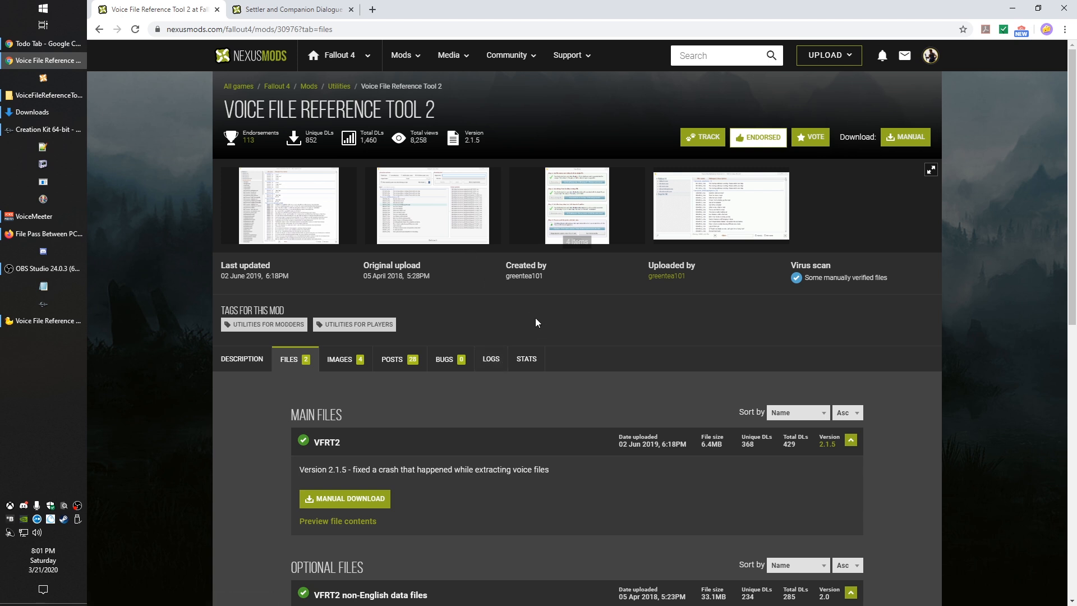
{"action": "mouse_move", "coordinate": [560, 305]}
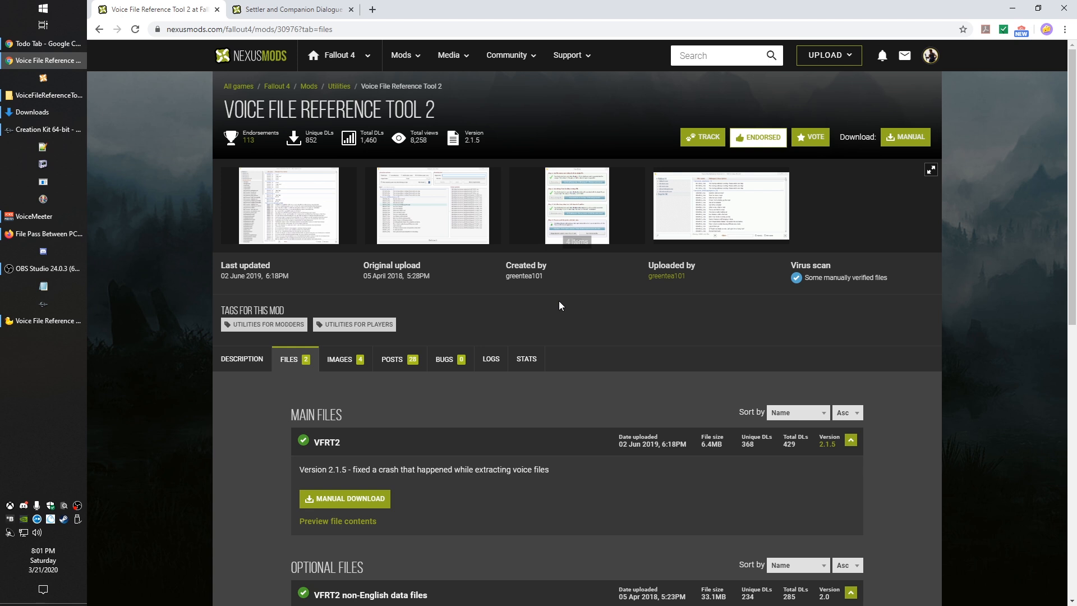
{"action": "mouse_move", "coordinate": [202, 153]}
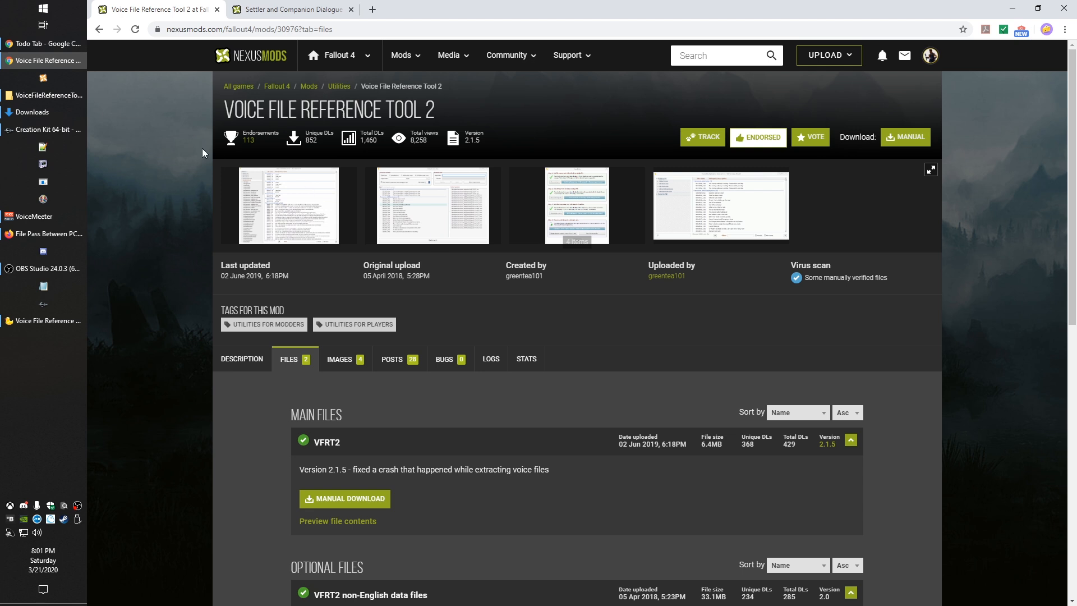
{"action": "mouse_move", "coordinate": [473, 393]}
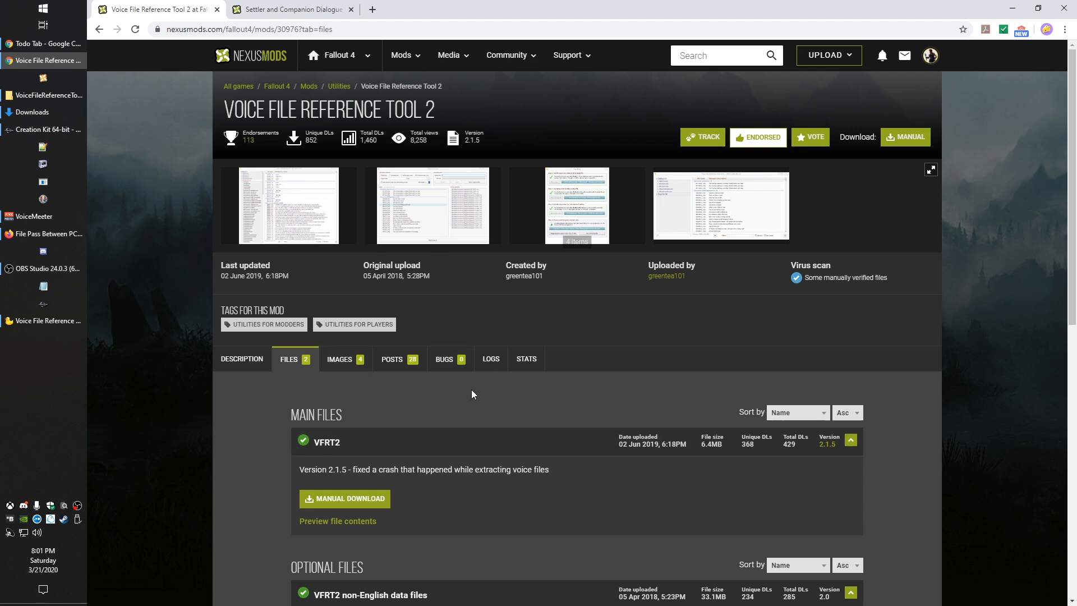
{"action": "mouse_move", "coordinate": [366, 464]}
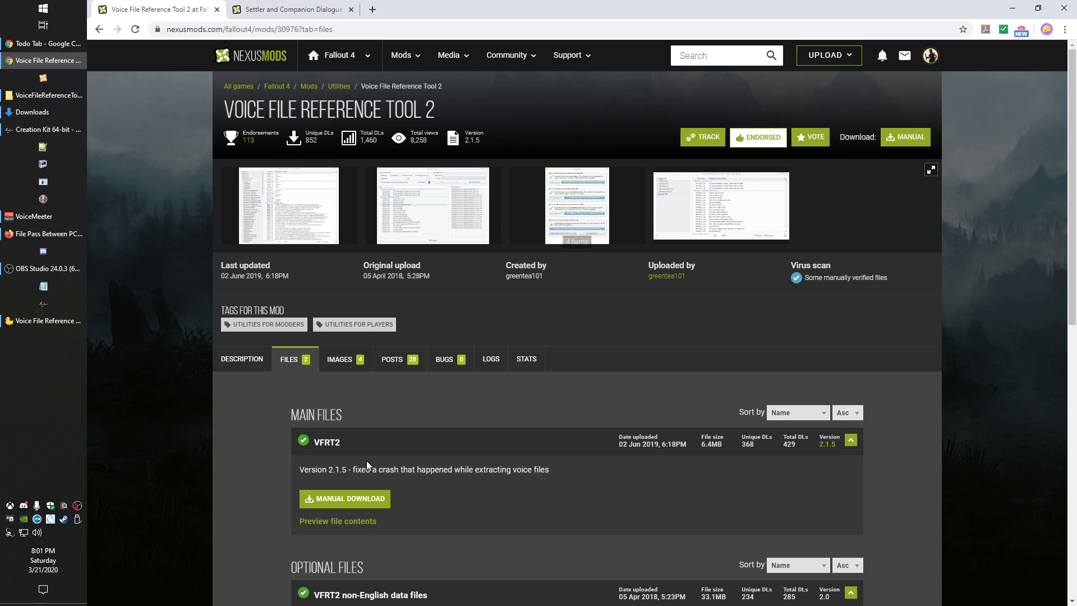
{"action": "mouse_move", "coordinate": [371, 501]}
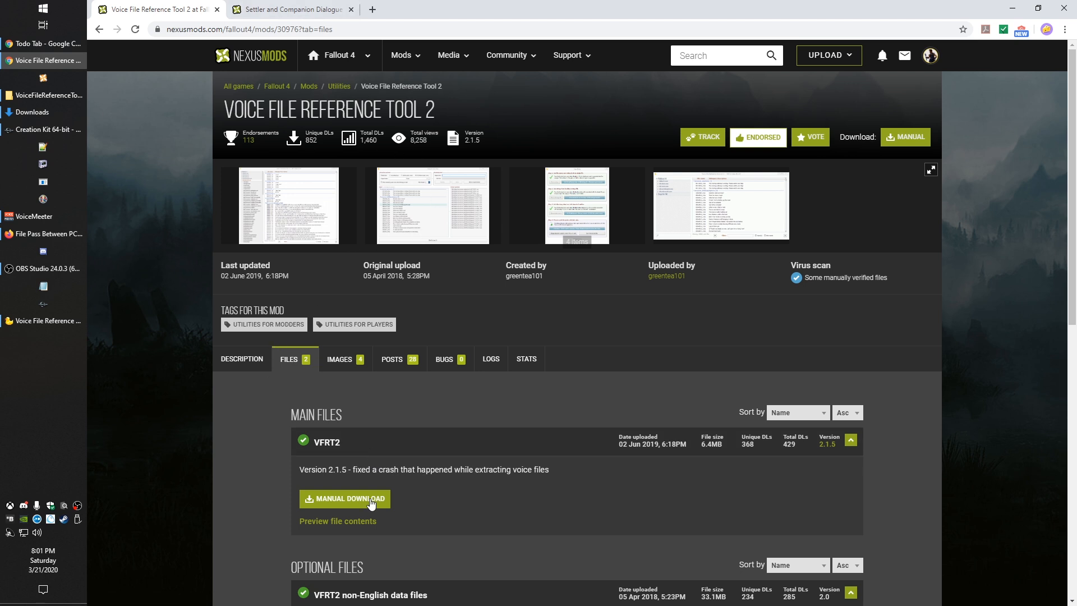
{"action": "mouse_move", "coordinate": [405, 442]}
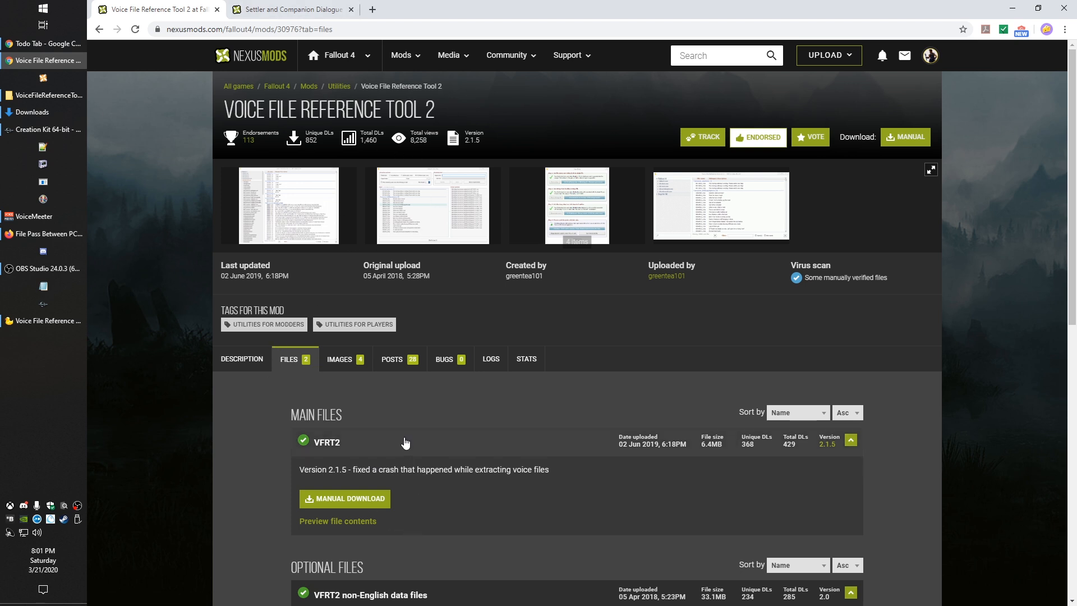
{"action": "mouse_move", "coordinate": [404, 429]}
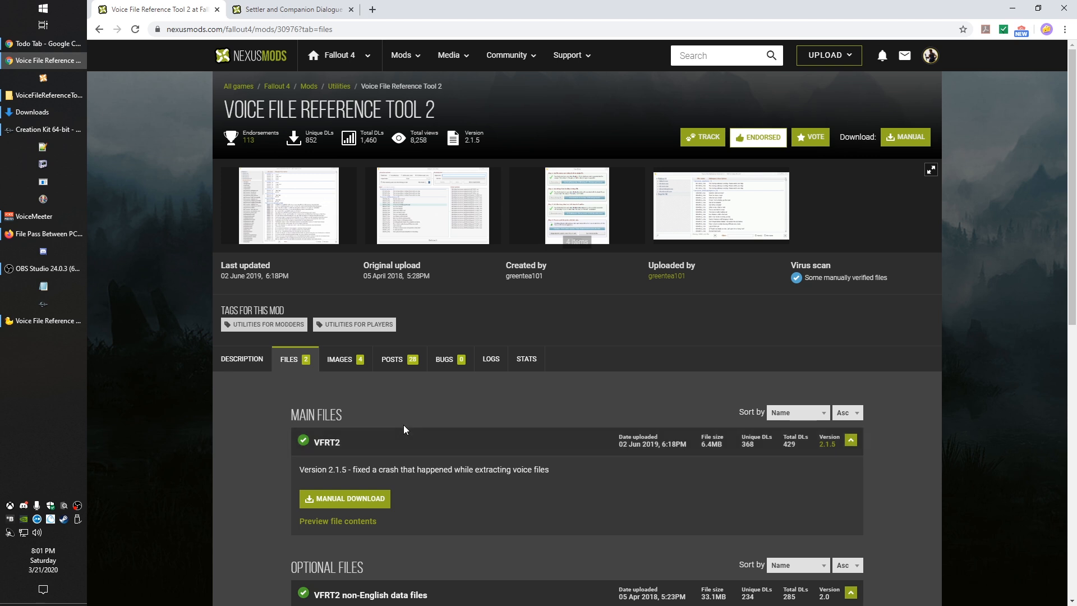
{"action": "mouse_move", "coordinate": [256, 475]}
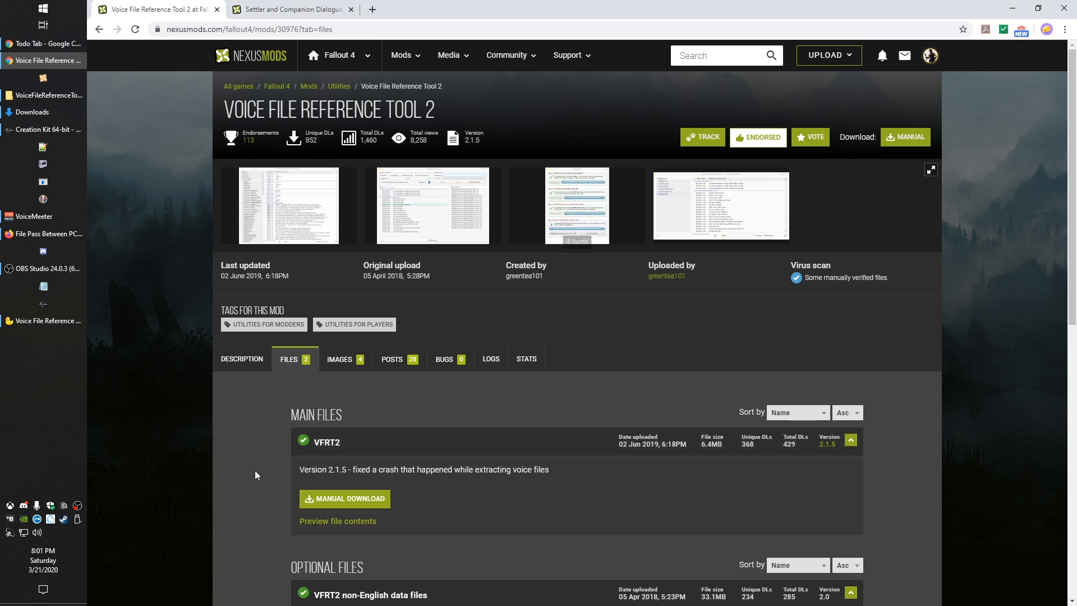
{"action": "mouse_move", "coordinate": [177, 120]}
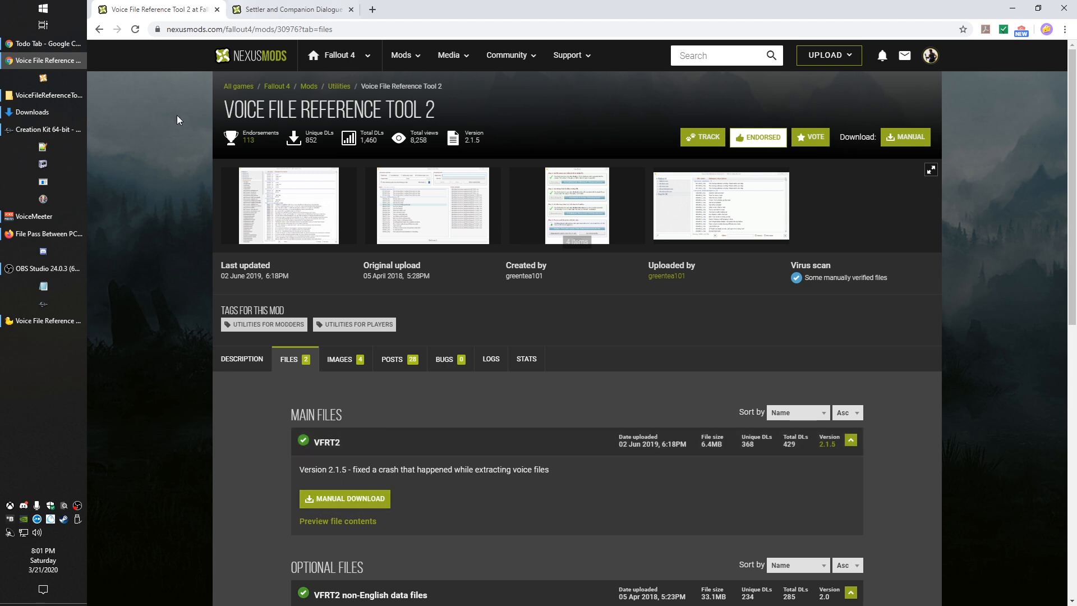
{"action": "mouse_move", "coordinate": [344, 498]}
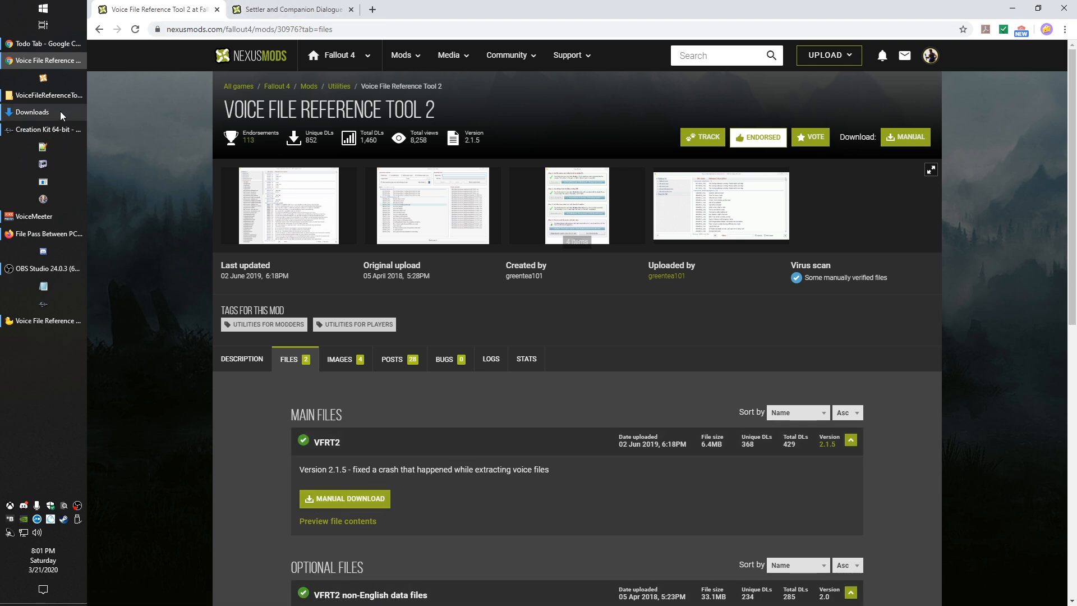
{"action": "right_click", "coordinate": [469, 161]}
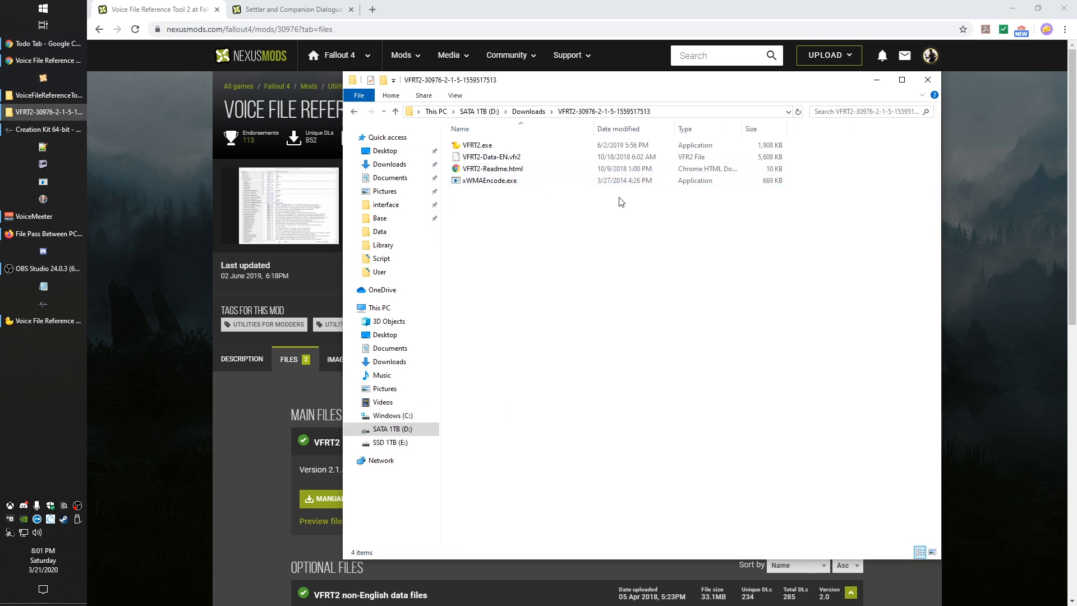
{"action": "left_click", "coordinate": [477, 145]}
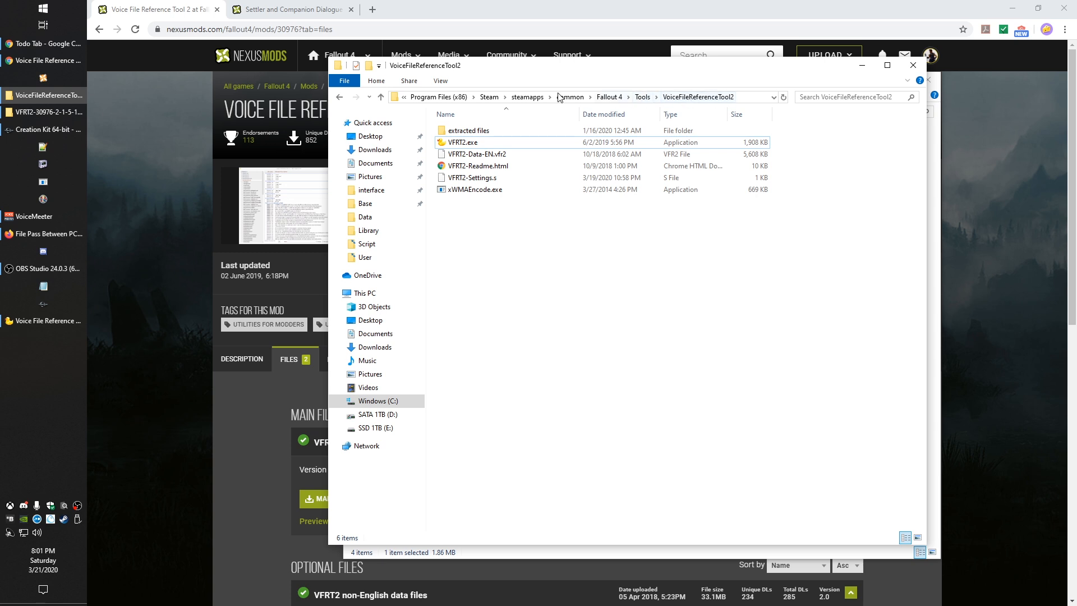
{"action": "mouse_move", "coordinate": [512, 323]}
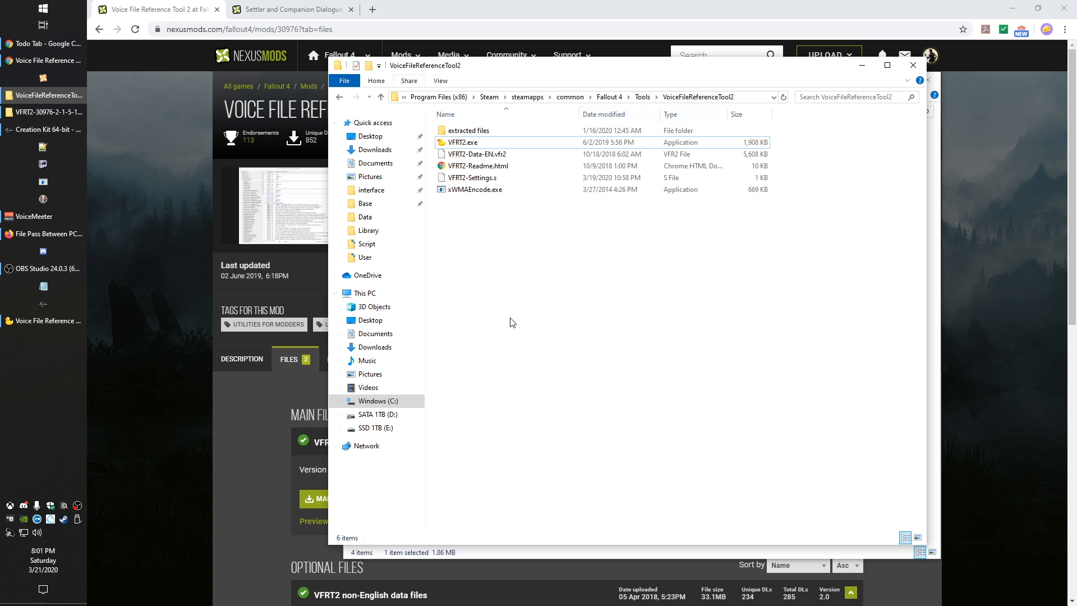
{"action": "mouse_move", "coordinate": [495, 261]}
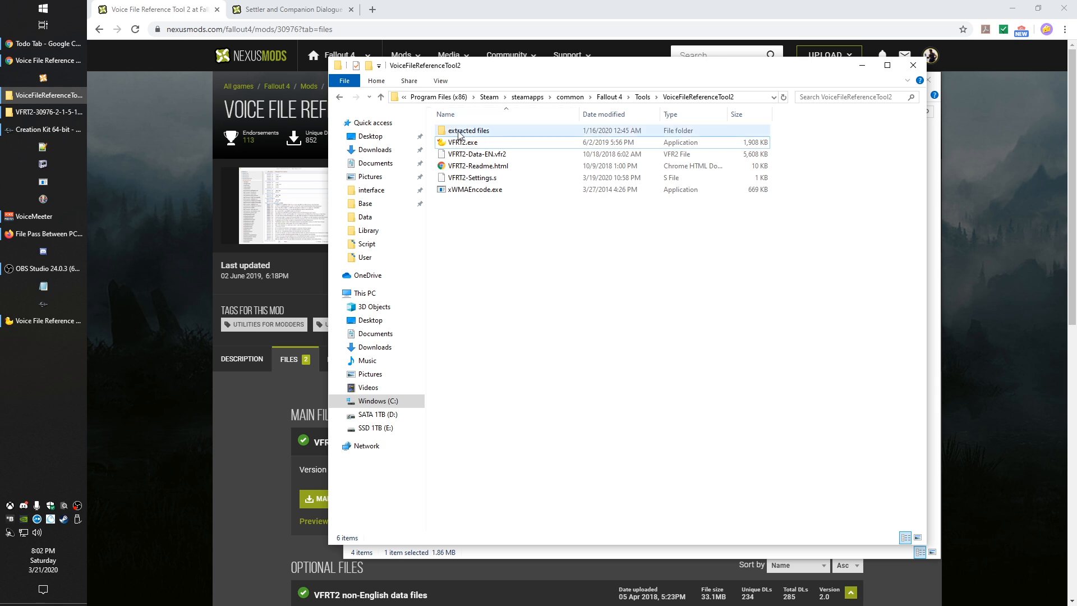
{"action": "left_click", "coordinate": [469, 130]}
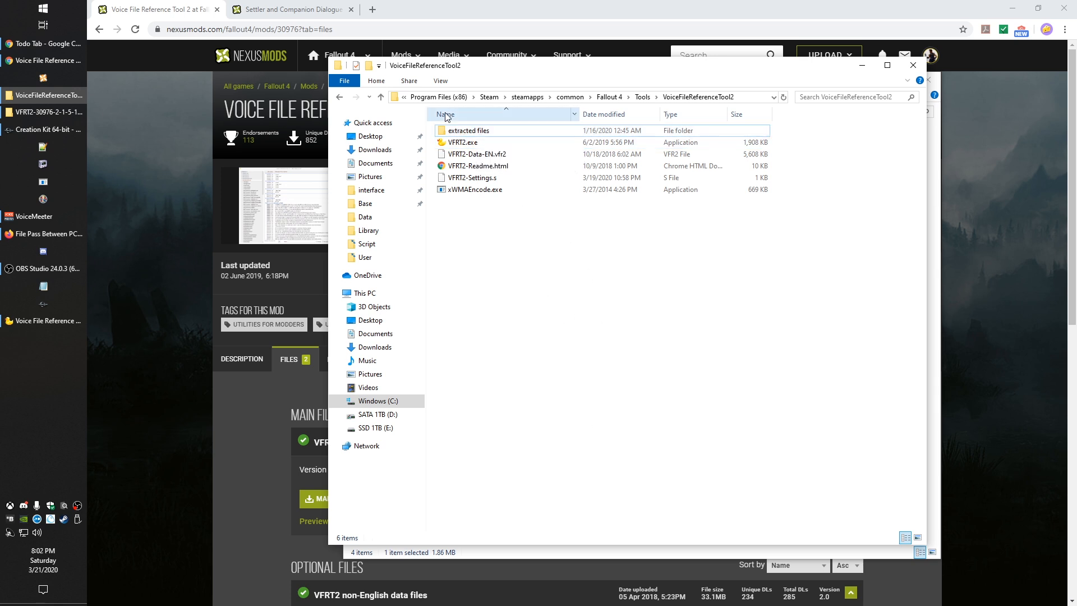
{"action": "mouse_move", "coordinate": [540, 191]}
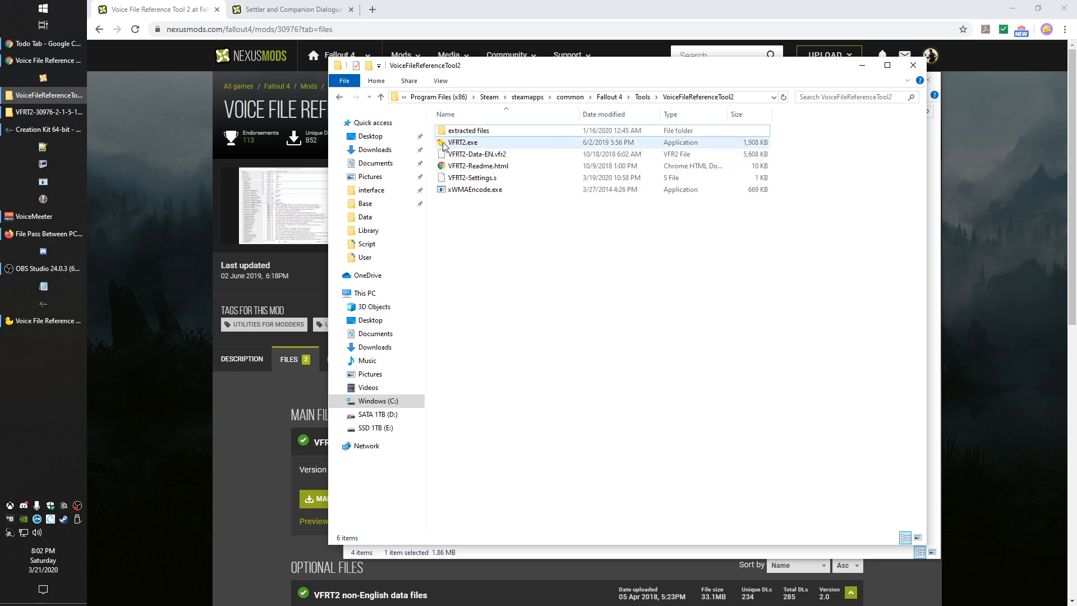
Launch VFRT2.exe and leave its window maximized, listing the Fallout 4 plugins
{"action": "double_click", "coordinate": [462, 143]}
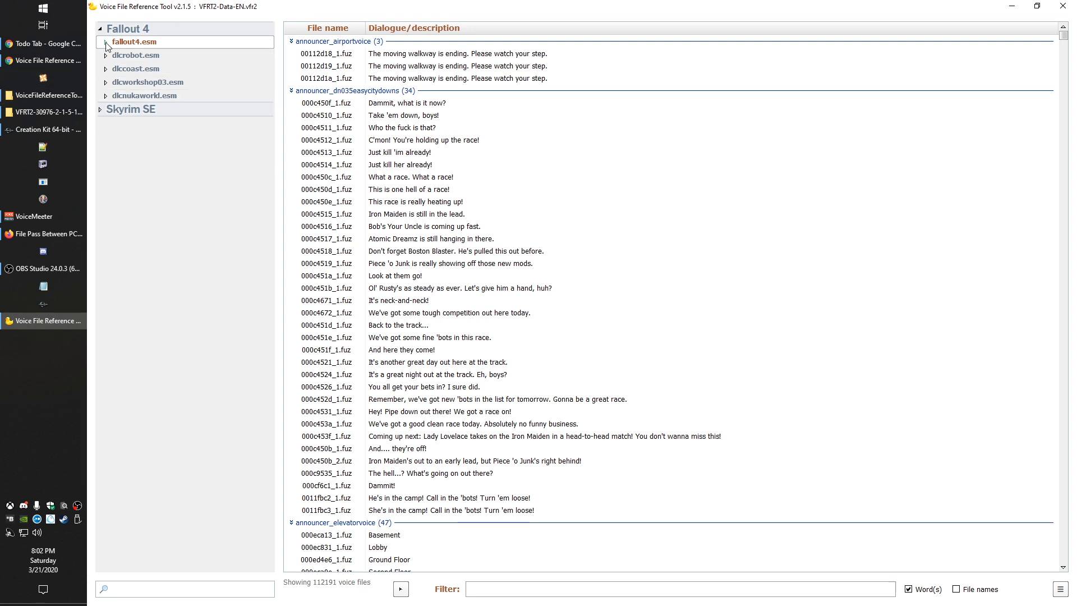
{"action": "left_click", "coordinate": [106, 42]}
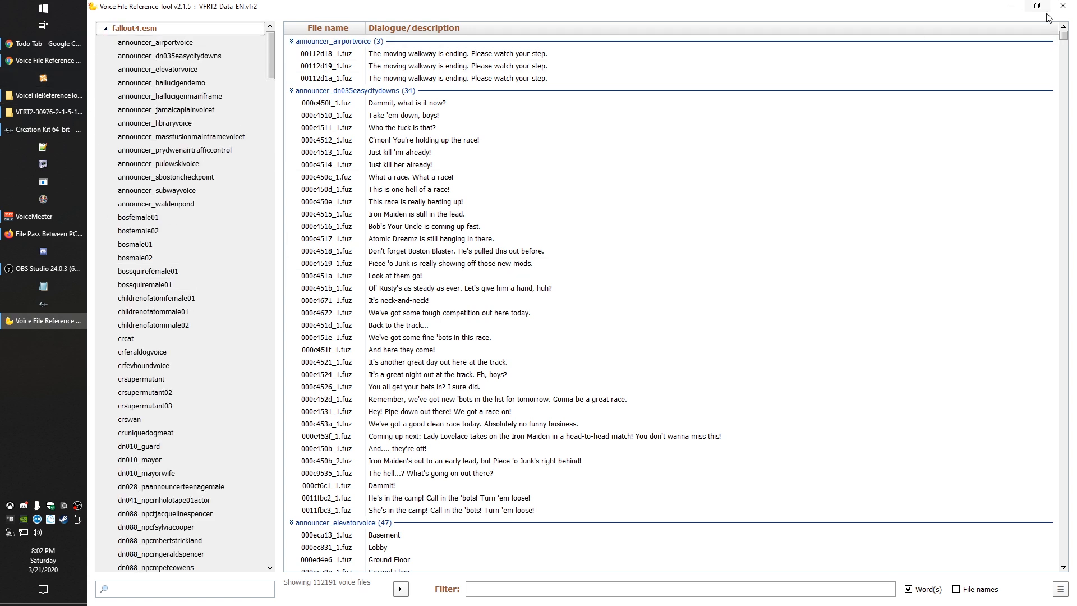
{"action": "left_click", "coordinate": [1038, 6]}
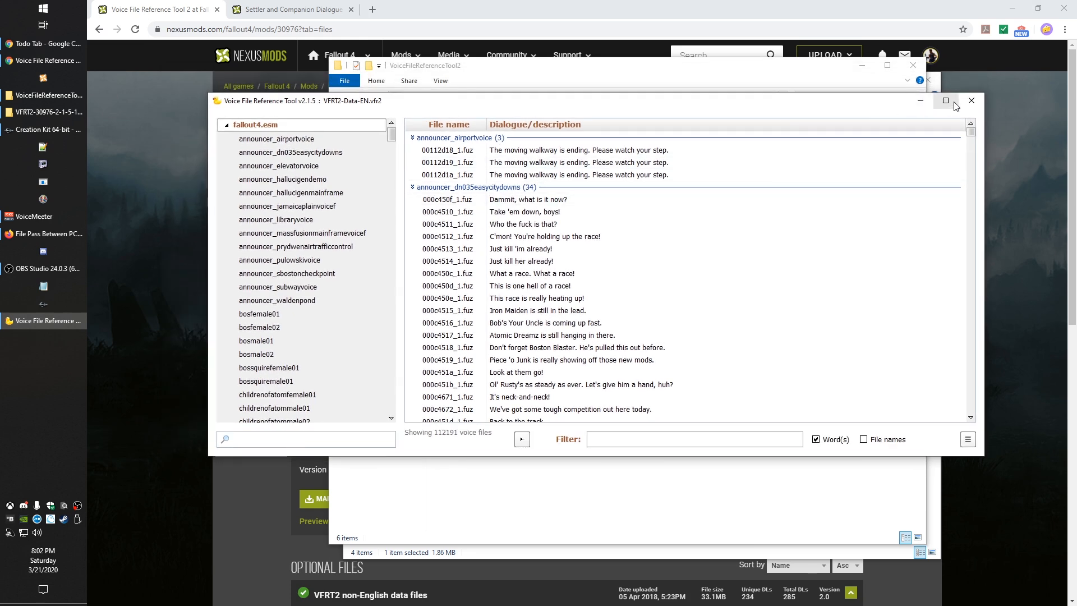
{"action": "left_click", "coordinate": [945, 101]}
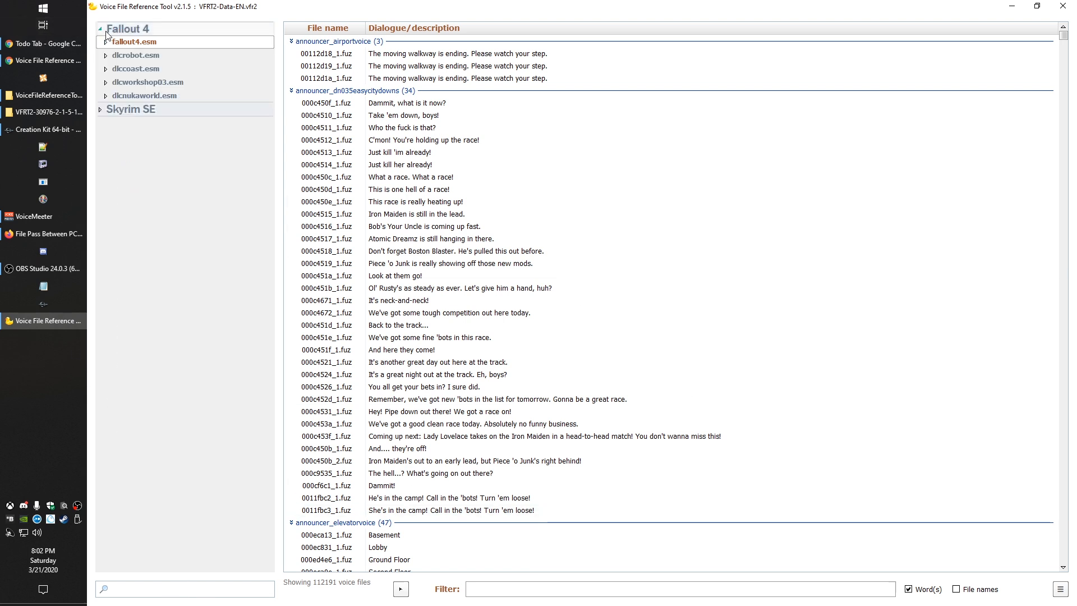
{"action": "mouse_move", "coordinate": [174, 220]}
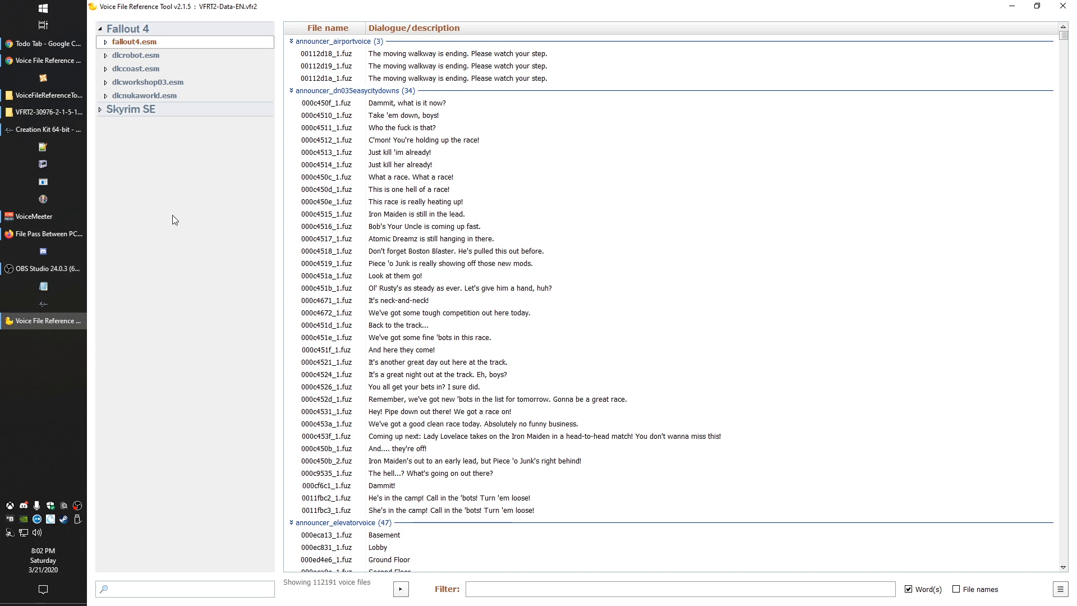
{"action": "mouse_move", "coordinate": [237, 216]}
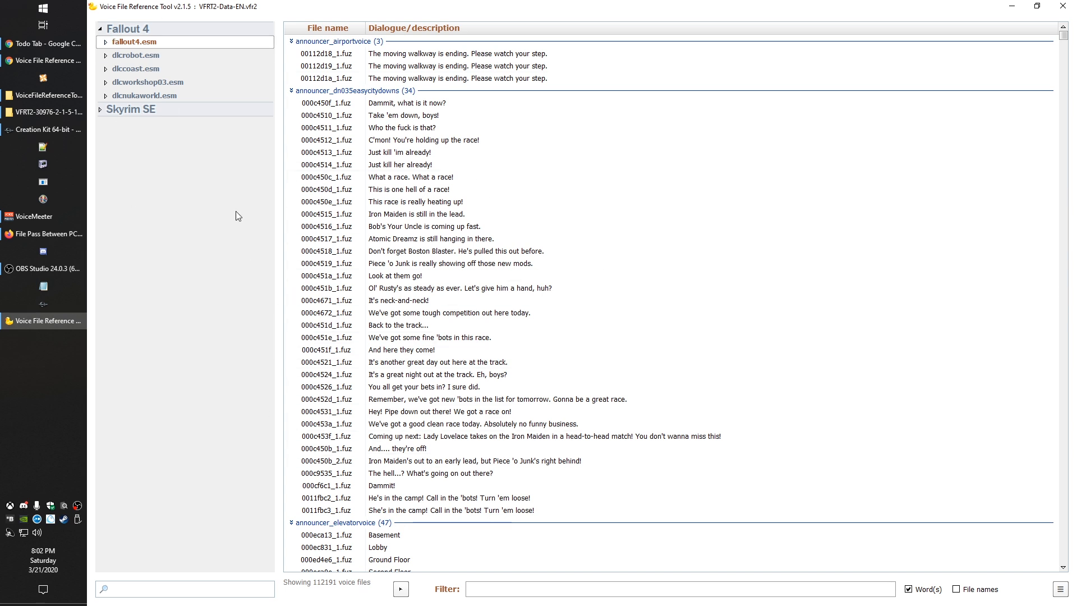
{"action": "mouse_move", "coordinate": [216, 238]}
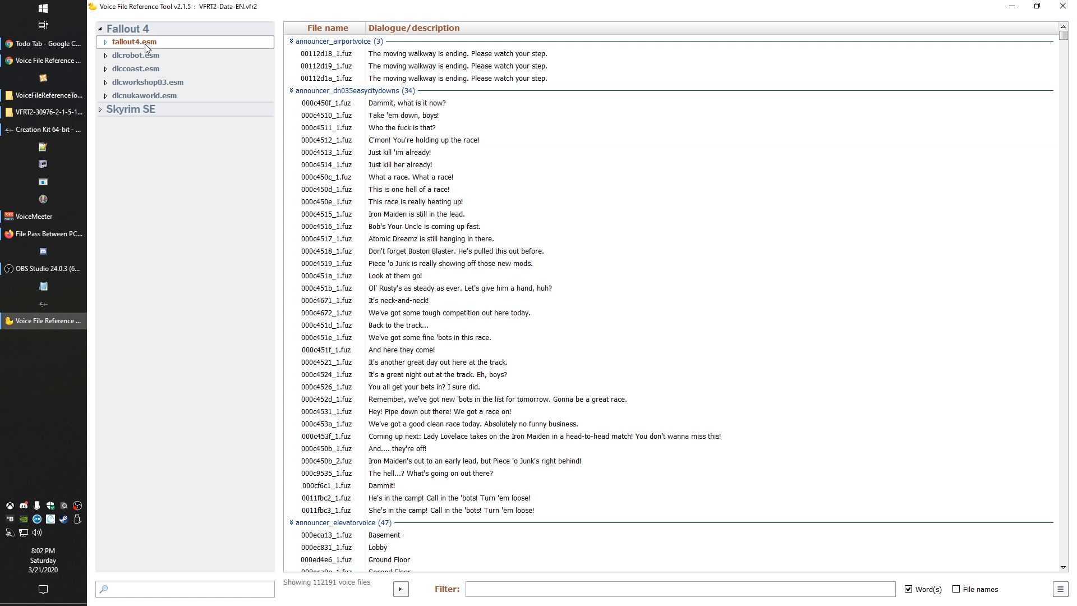
{"action": "mouse_move", "coordinate": [161, 46]}
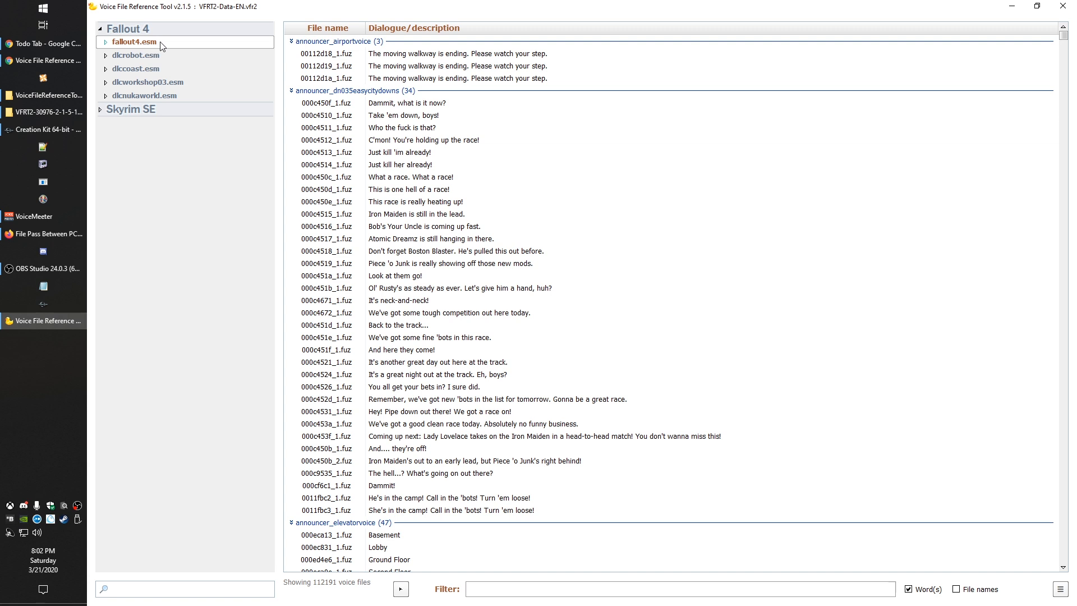
{"action": "mouse_move", "coordinate": [151, 43]}
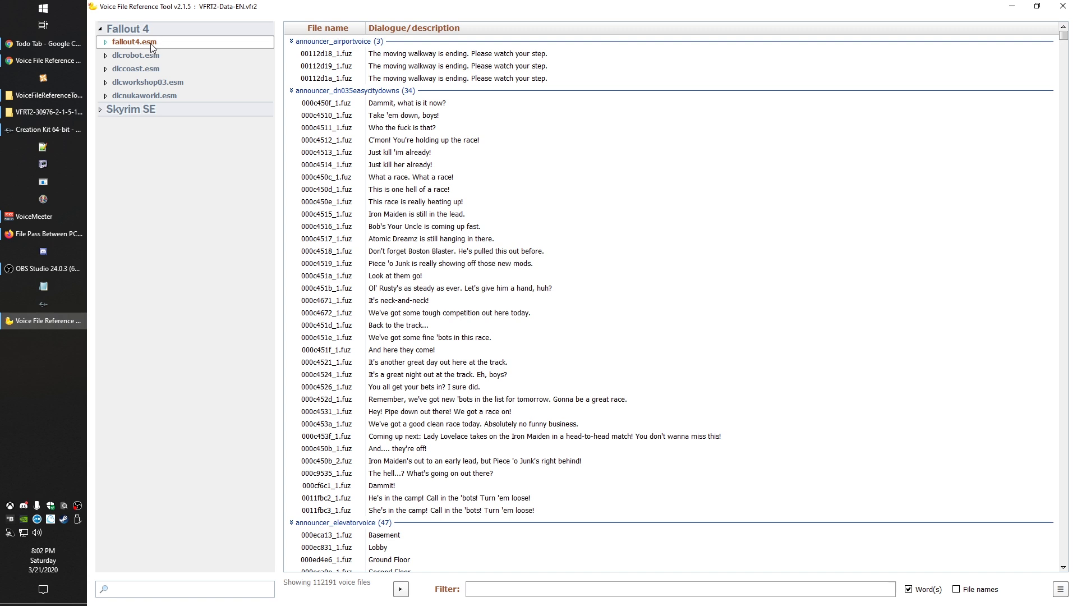
{"action": "mouse_move", "coordinate": [120, 52]}
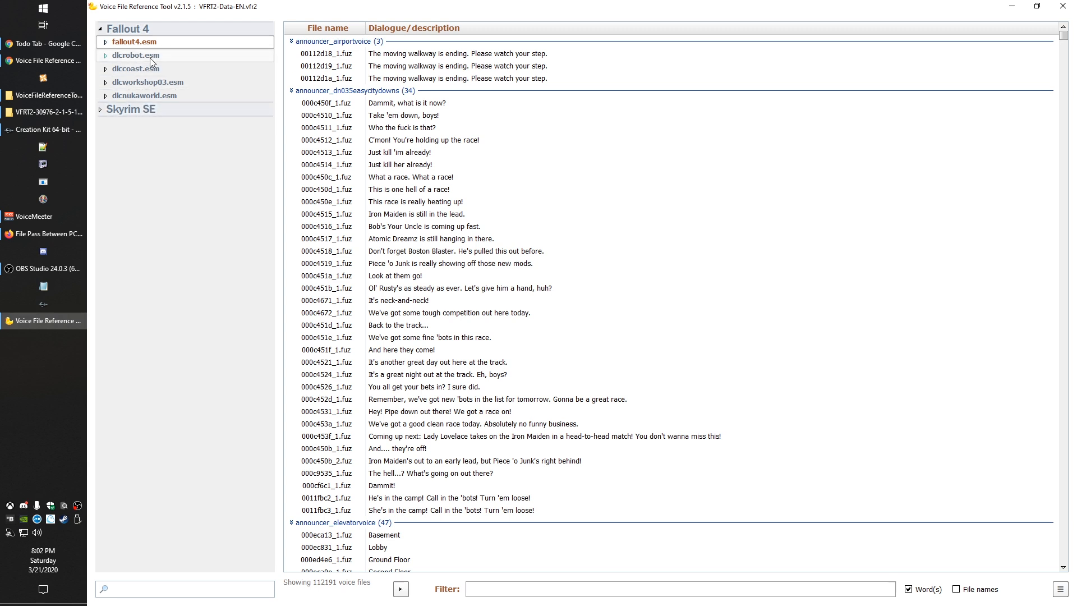
{"action": "mouse_move", "coordinate": [195, 155]}
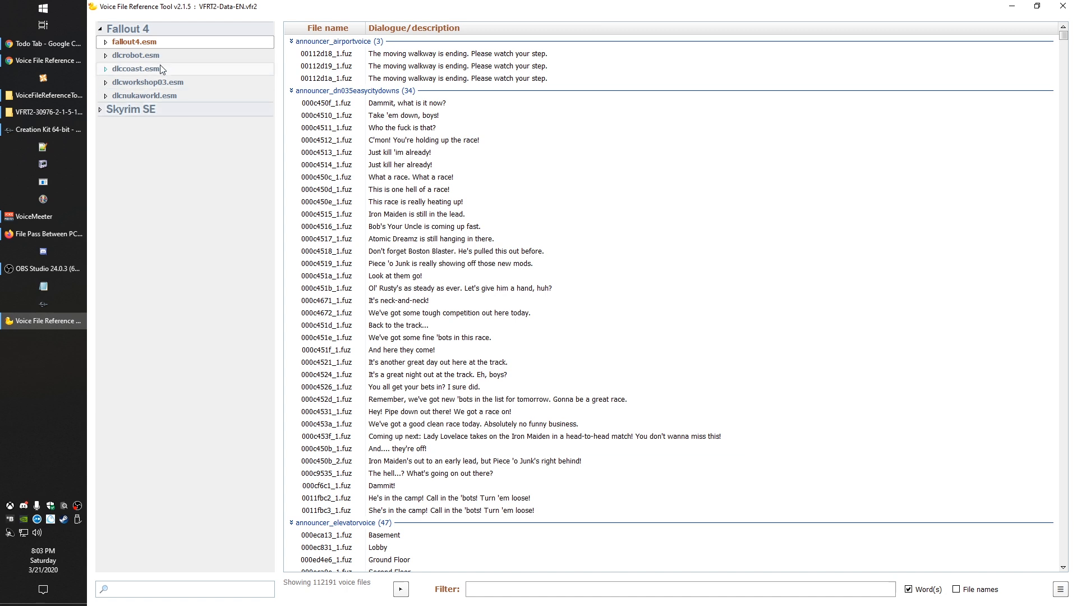
{"action": "mouse_move", "coordinate": [167, 20]}
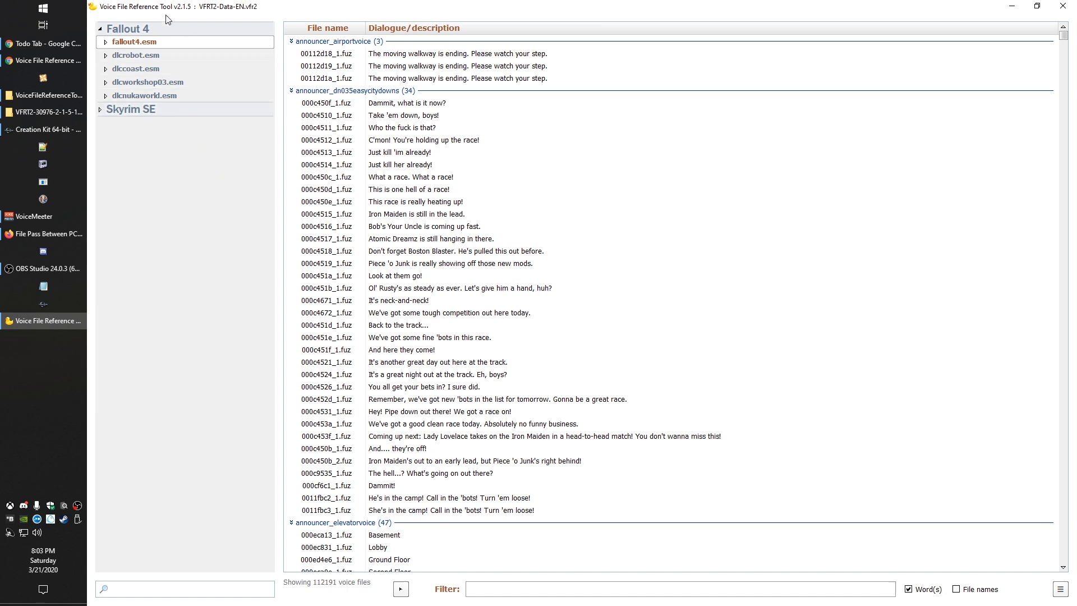
{"action": "mouse_move", "coordinate": [136, 84]}
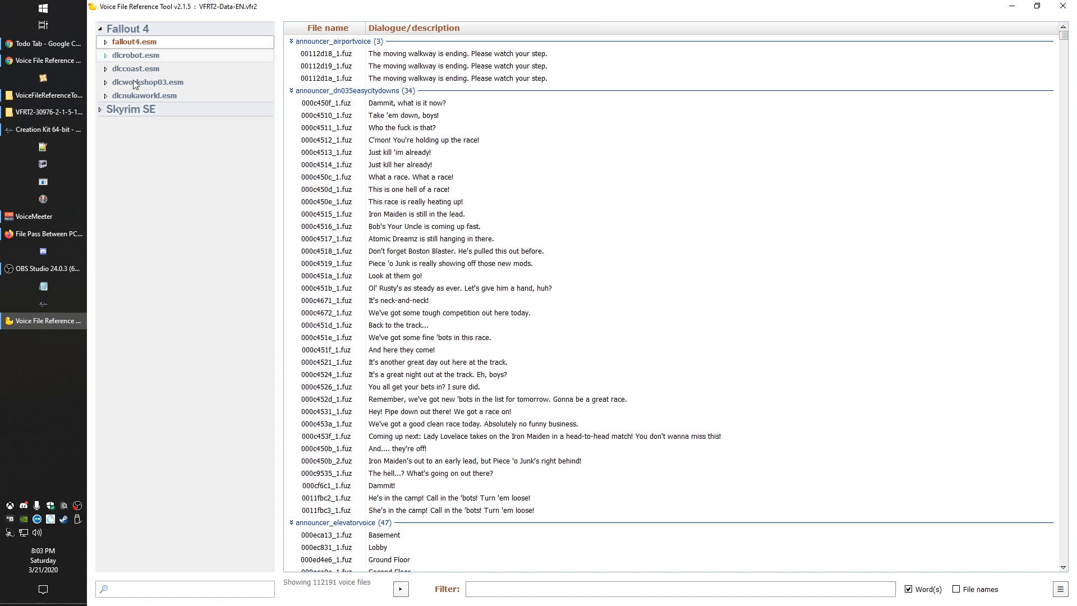
{"action": "mouse_move", "coordinate": [137, 55]}
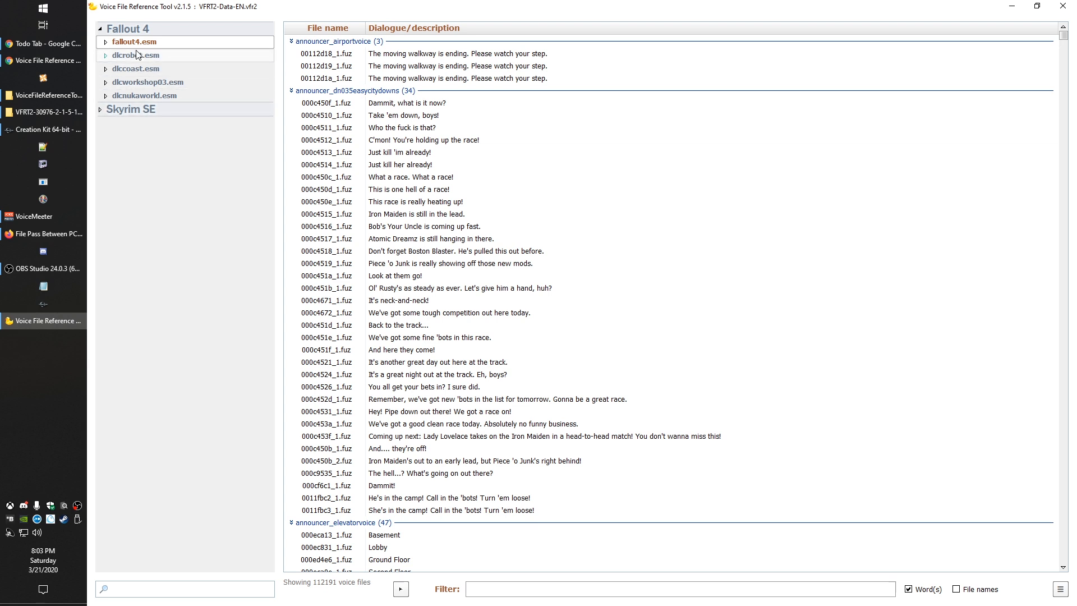
{"action": "mouse_move", "coordinate": [144, 56]}
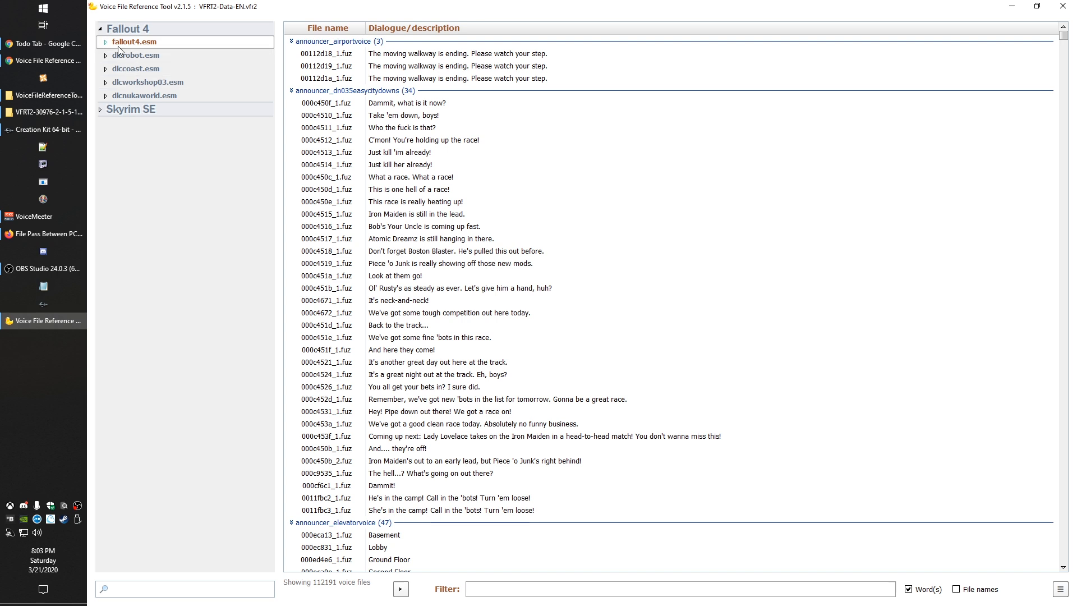
Expand fallout4.esm and search 'player' to show playervoicefemale01's lines
{"action": "left_click", "coordinate": [108, 41]}
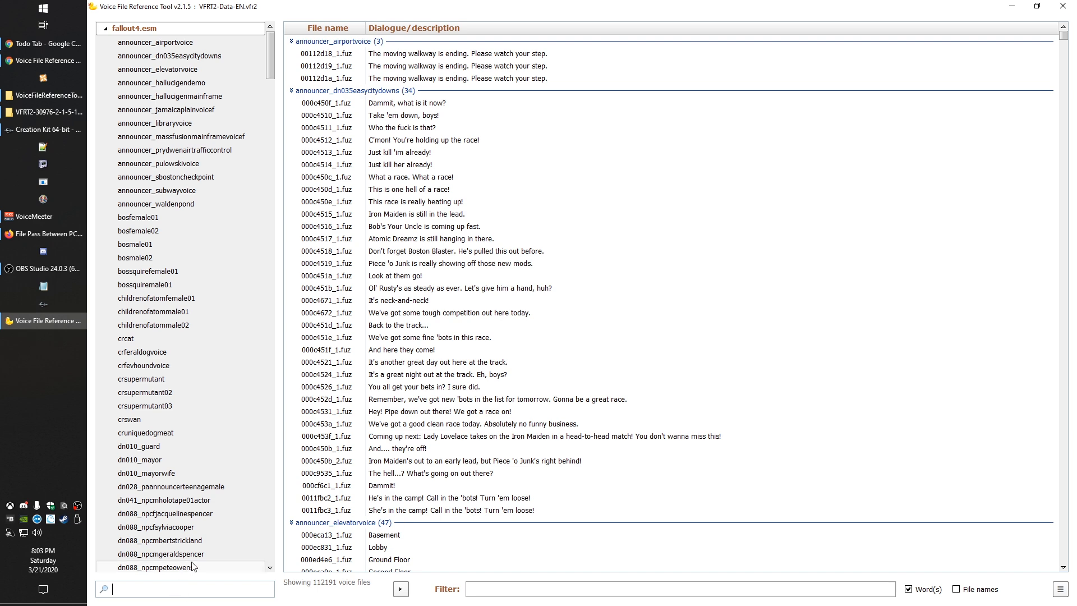
{"action": "type", "text": "player"}
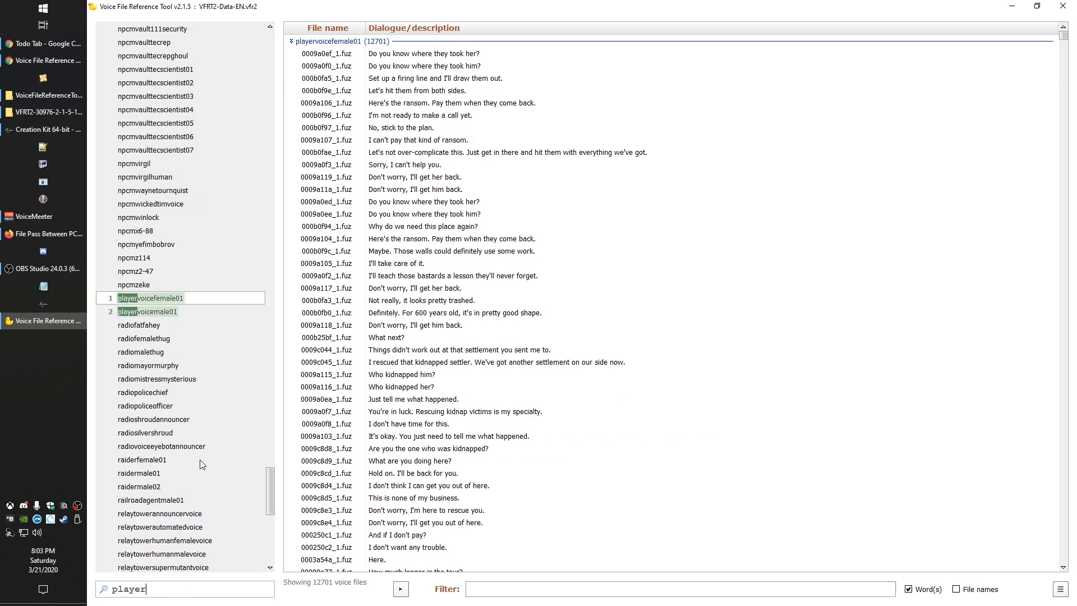
{"action": "mouse_move", "coordinate": [162, 314]}
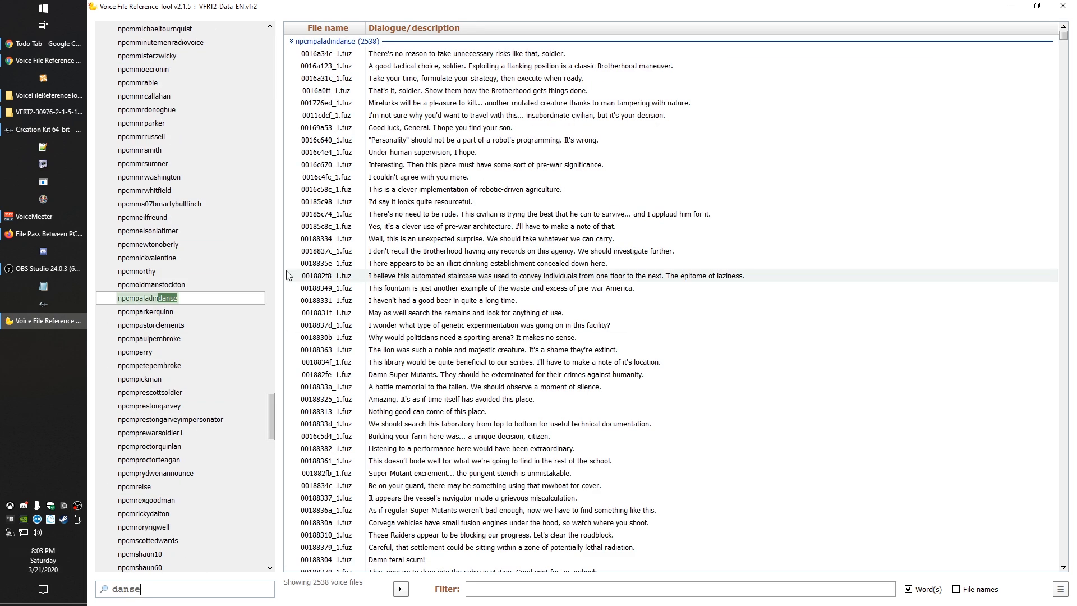
{"action": "mouse_move", "coordinate": [173, 576]}
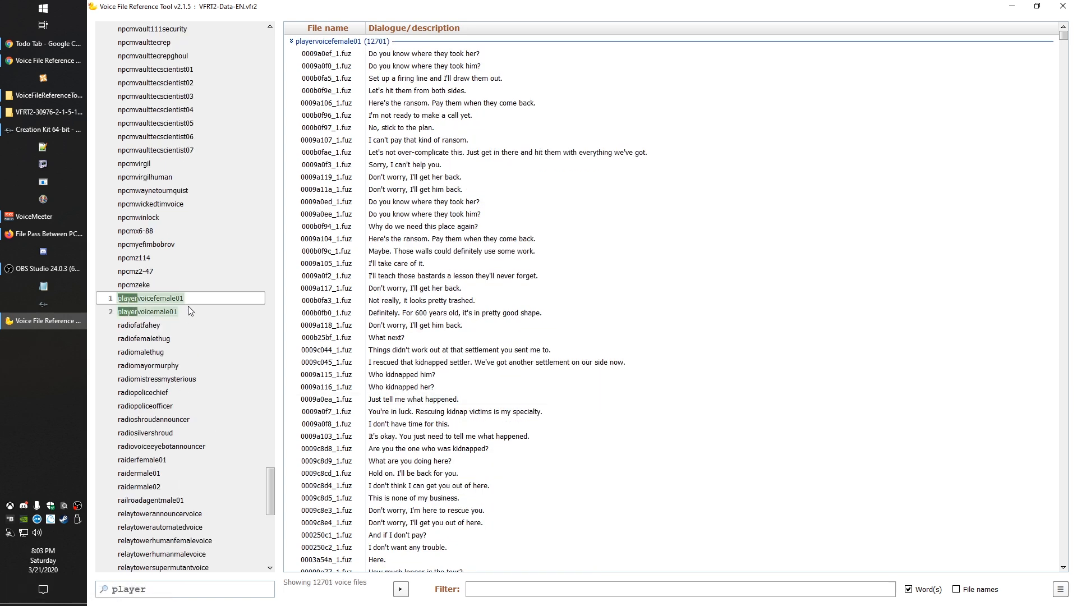
{"action": "mouse_move", "coordinate": [187, 315]}
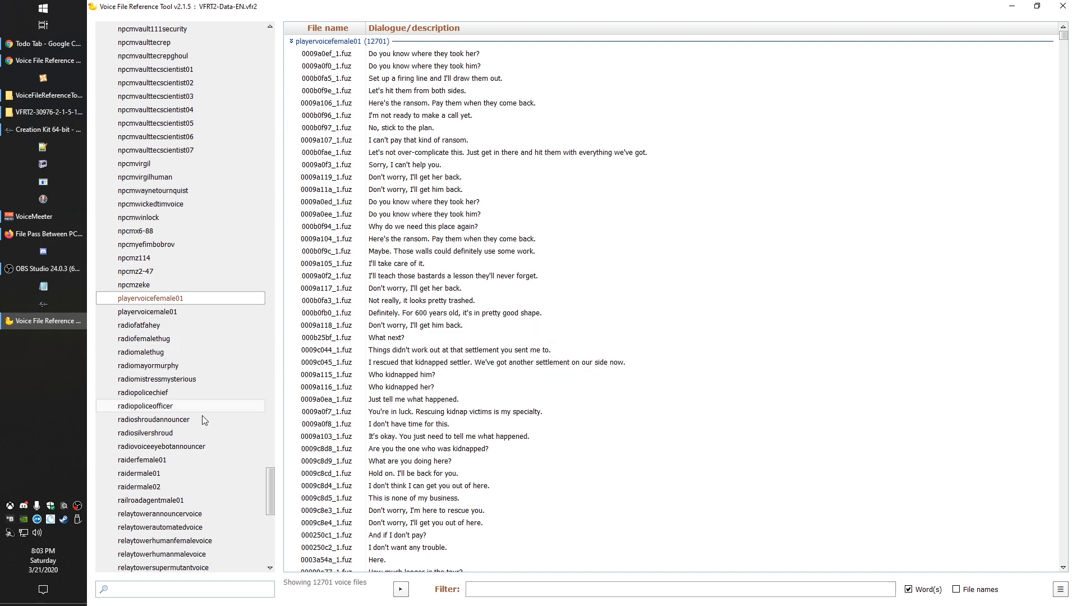
{"action": "mouse_move", "coordinate": [146, 310]}
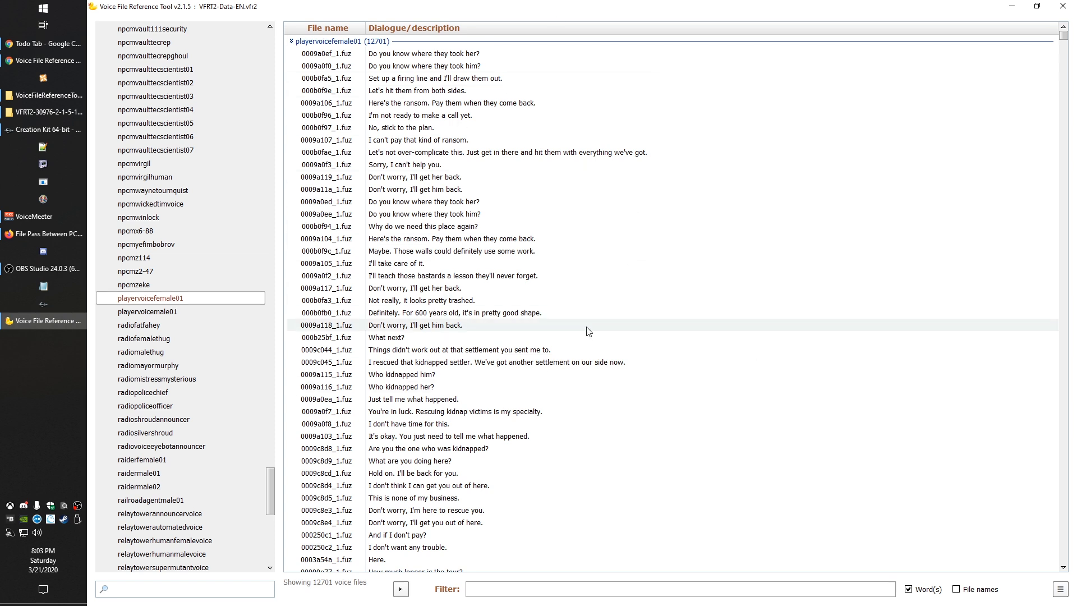
{"action": "left_click", "coordinate": [680, 589]}
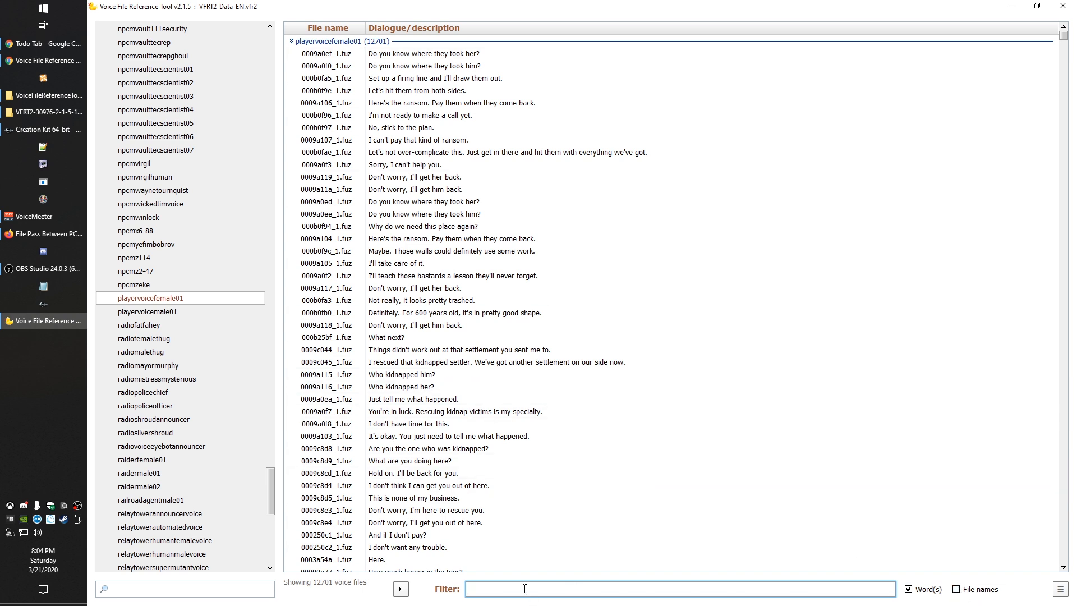
{"action": "mouse_move", "coordinate": [518, 592]}
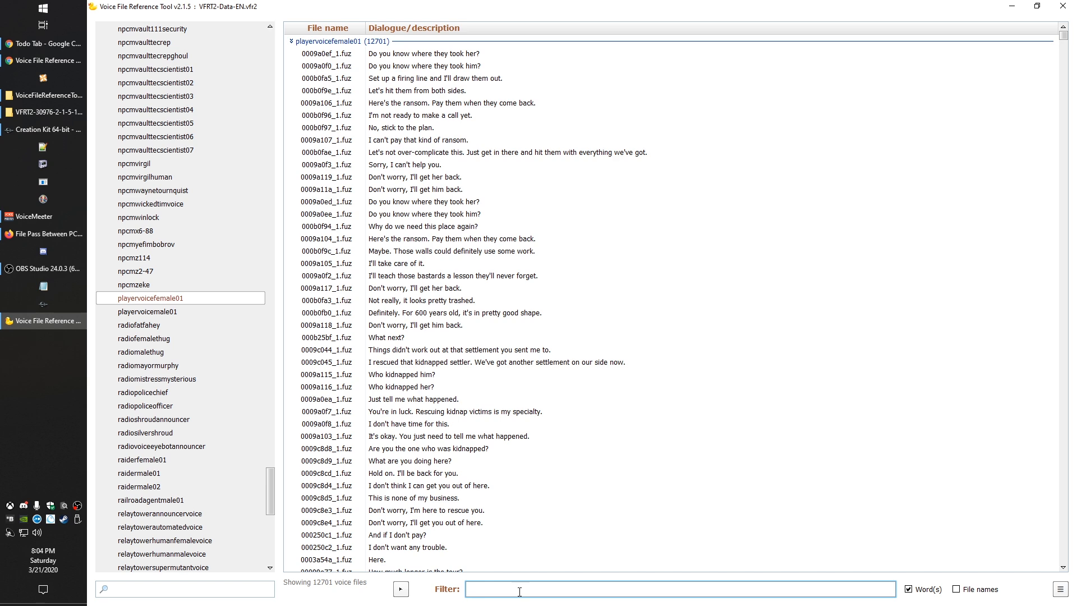
Filter dialogue by 'who are you' and select the 0013a409_1 'Who are you?' line
{"action": "type", "text": "who are you"}
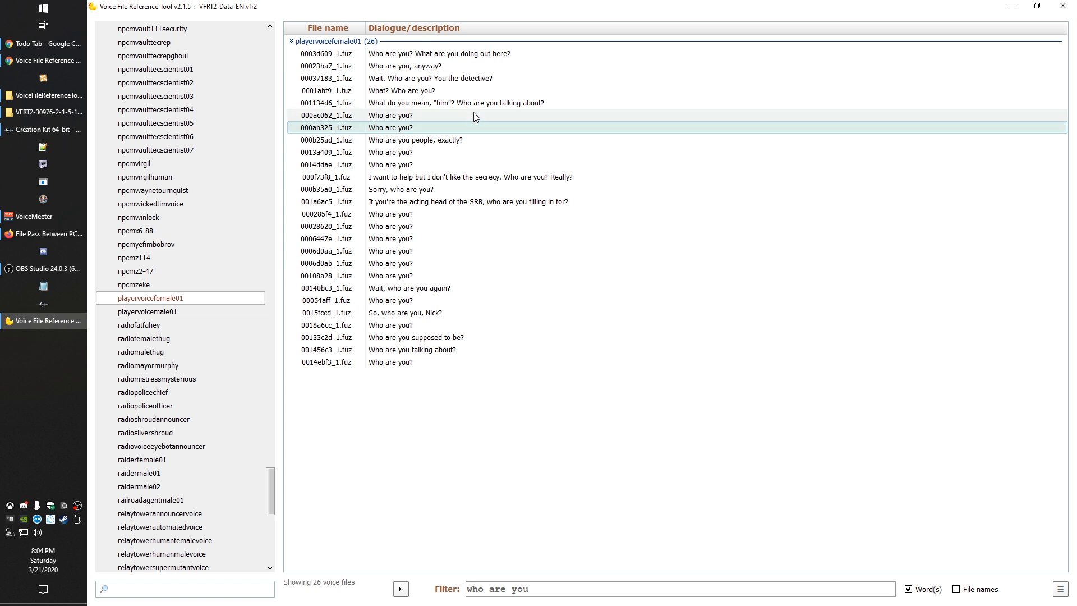
{"action": "mouse_move", "coordinate": [498, 153]}
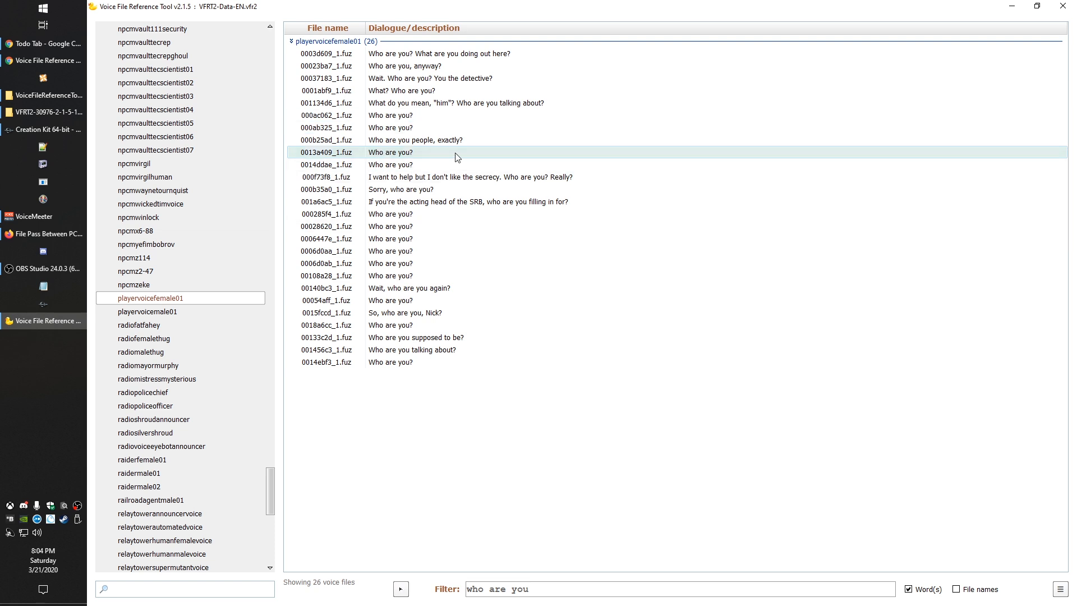
{"action": "mouse_move", "coordinate": [398, 185]}
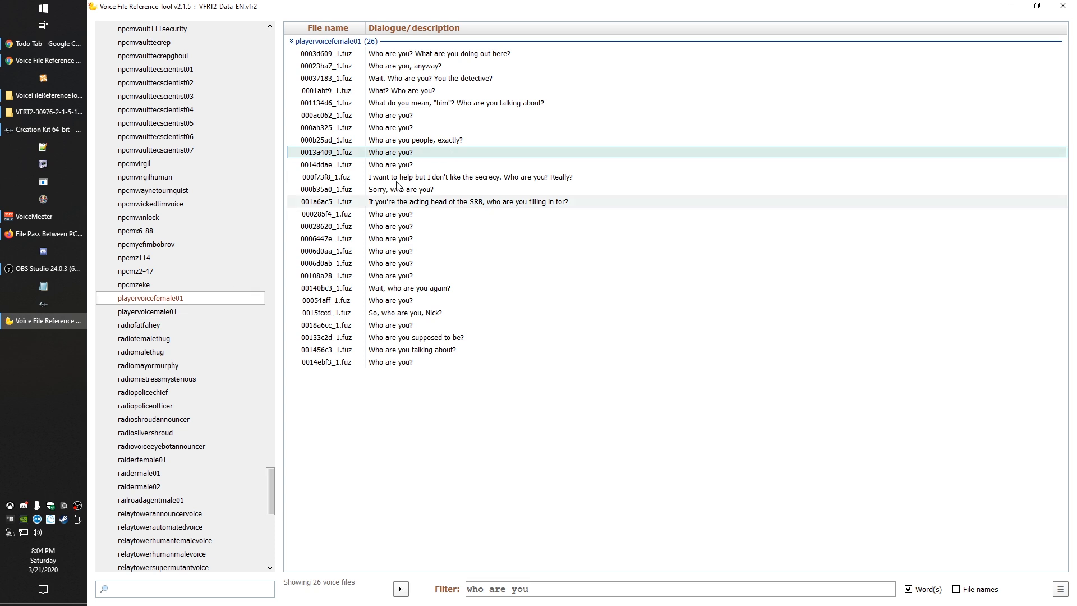
{"action": "mouse_move", "coordinate": [311, 165]}
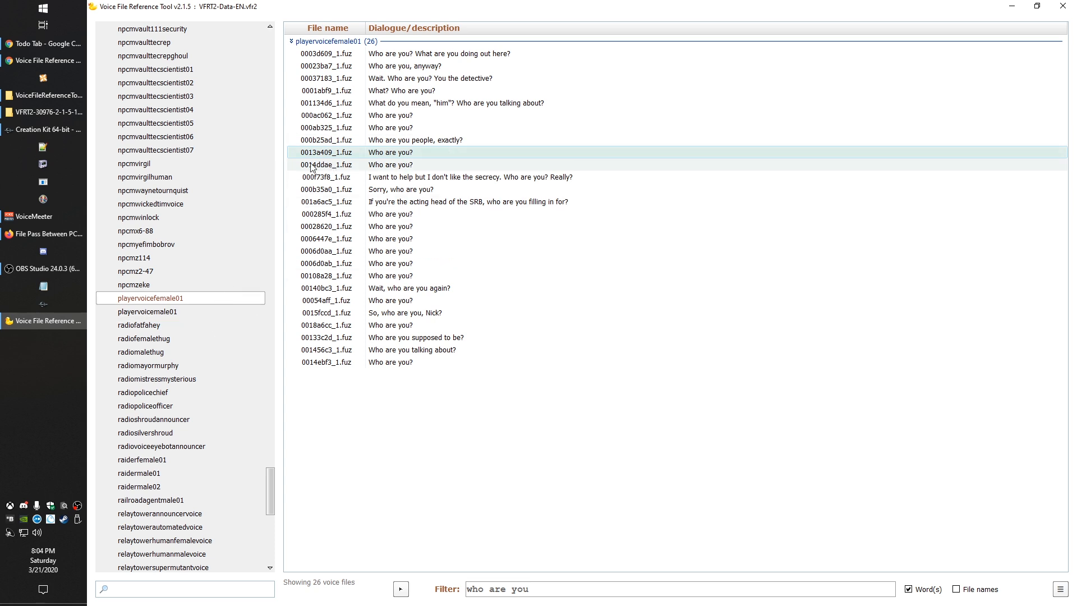
{"action": "left_click", "coordinate": [147, 310]}
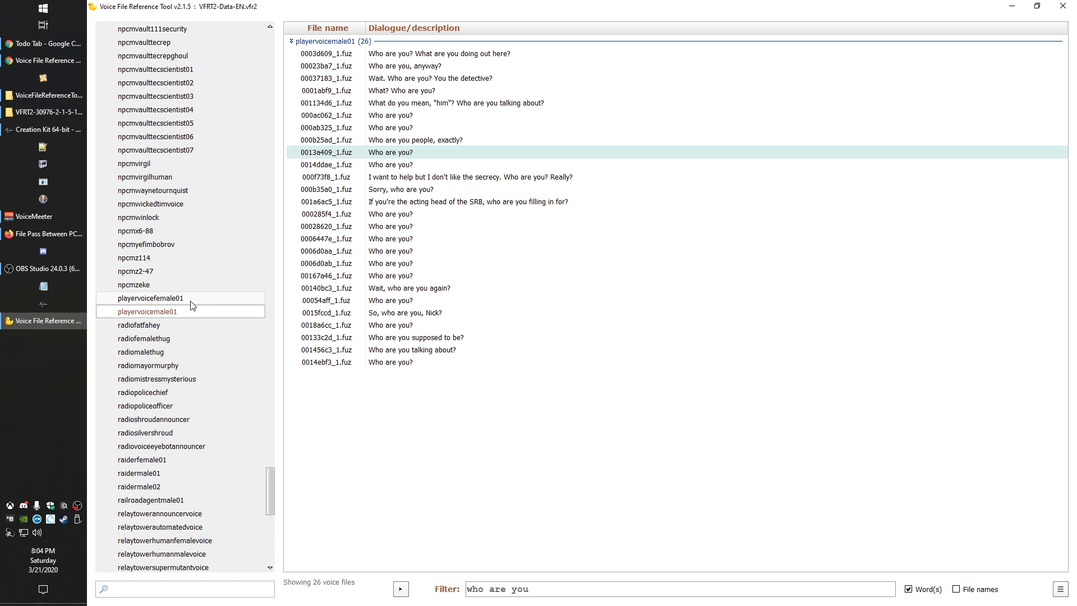
{"action": "mouse_move", "coordinate": [392, 214]}
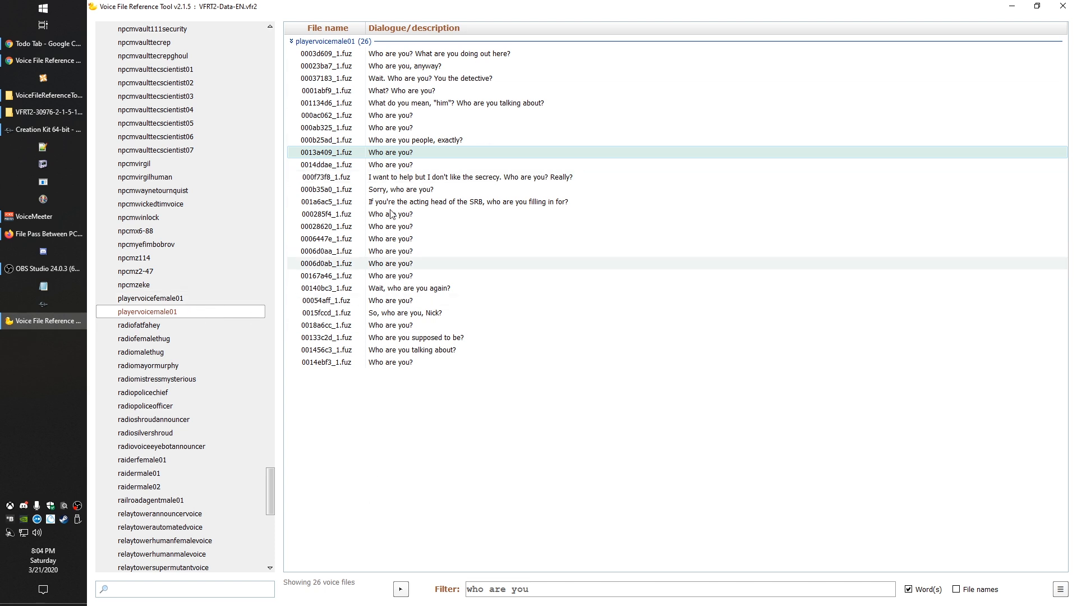
{"action": "mouse_move", "coordinate": [179, 335]}
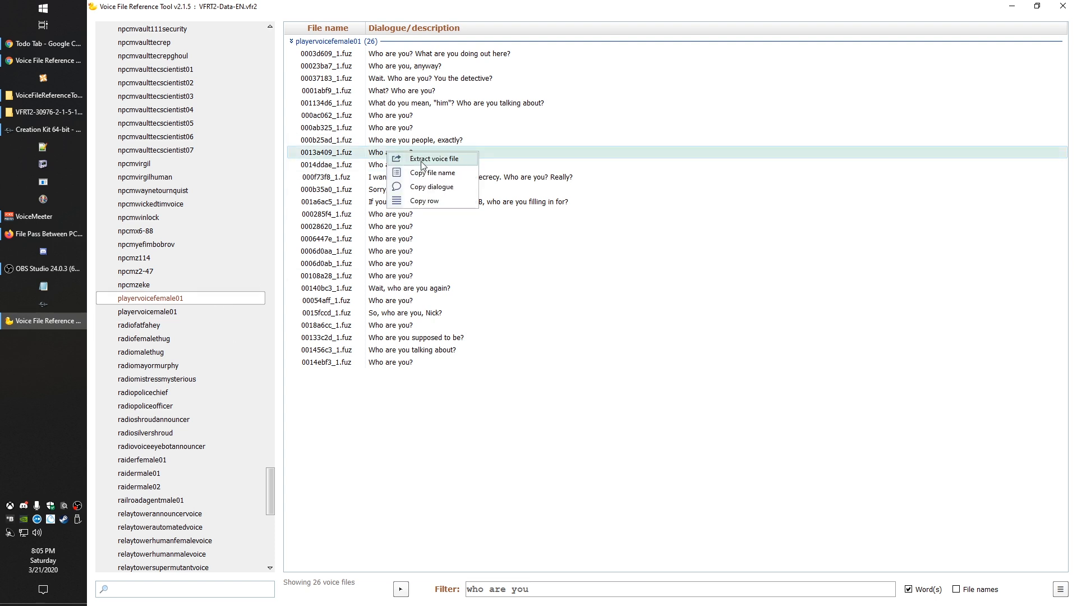
Extract 0013a409_1.fuz with PCM Wave (.wav) as the output format
{"action": "left_click", "coordinate": [433, 158]}
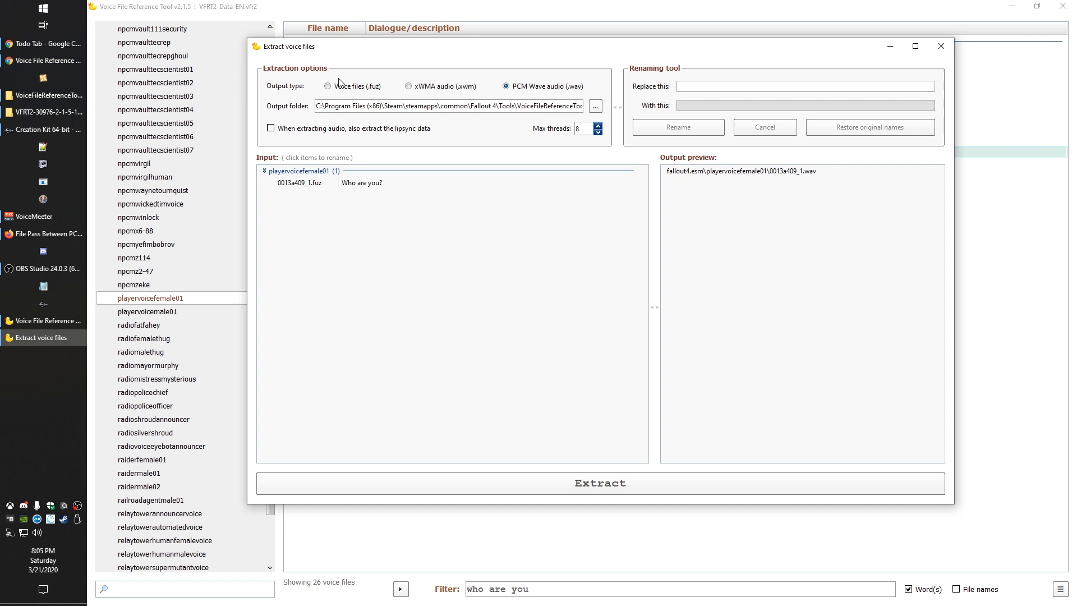
{"action": "left_click", "coordinate": [327, 87]}
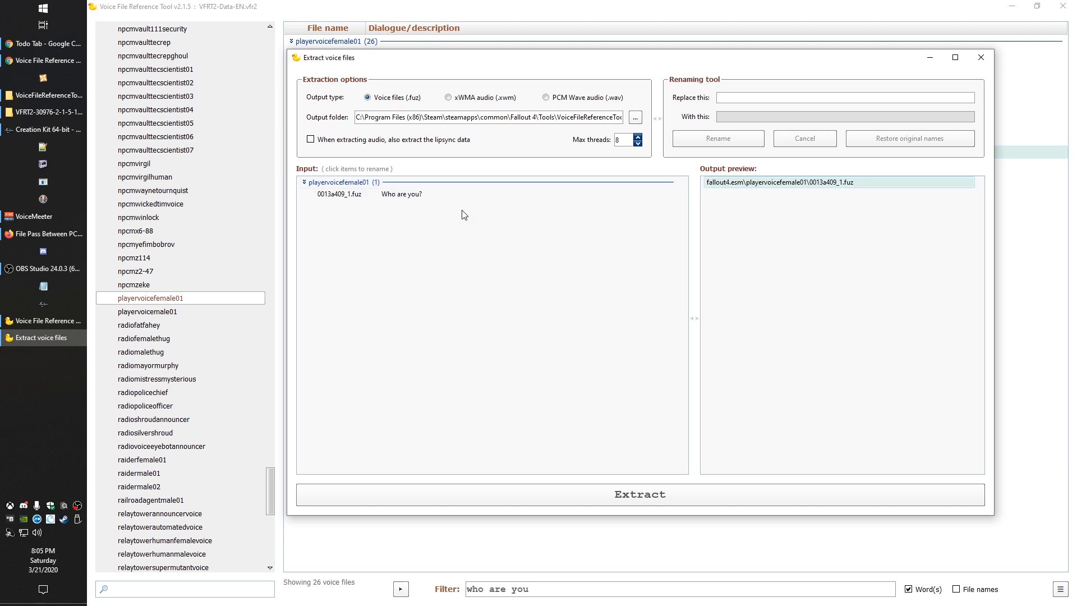
{"action": "mouse_move", "coordinate": [660, 170]}
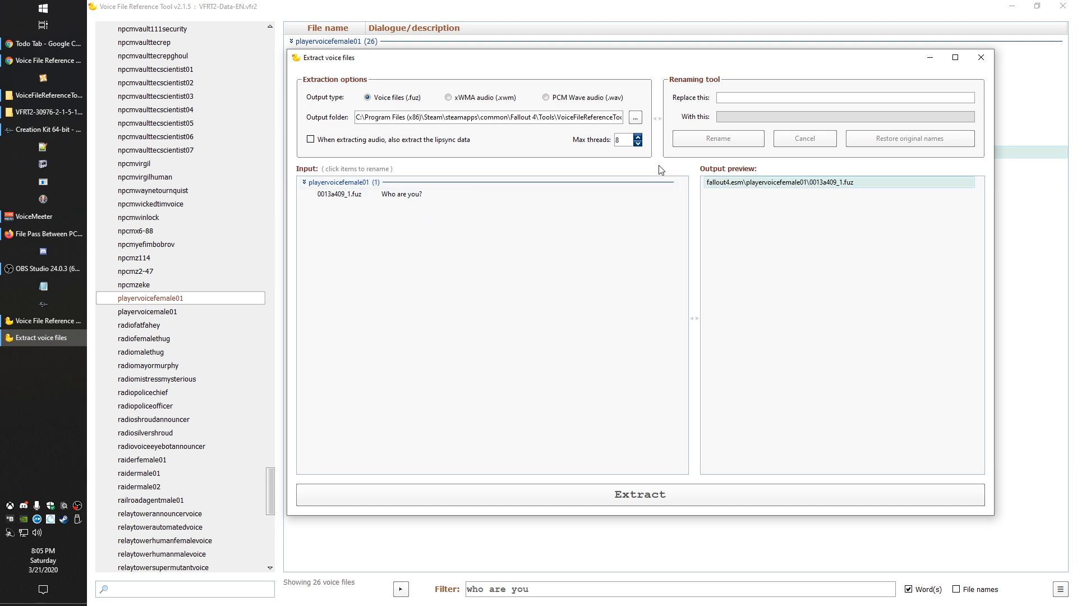
{"action": "left_click", "coordinate": [546, 96]}
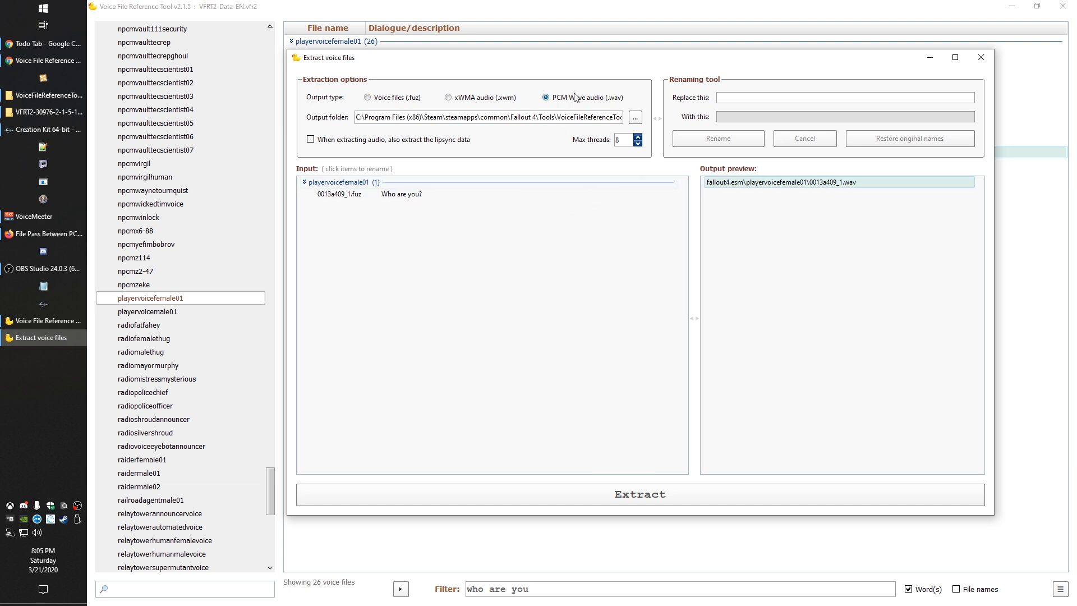
{"action": "mouse_move", "coordinate": [491, 233]}
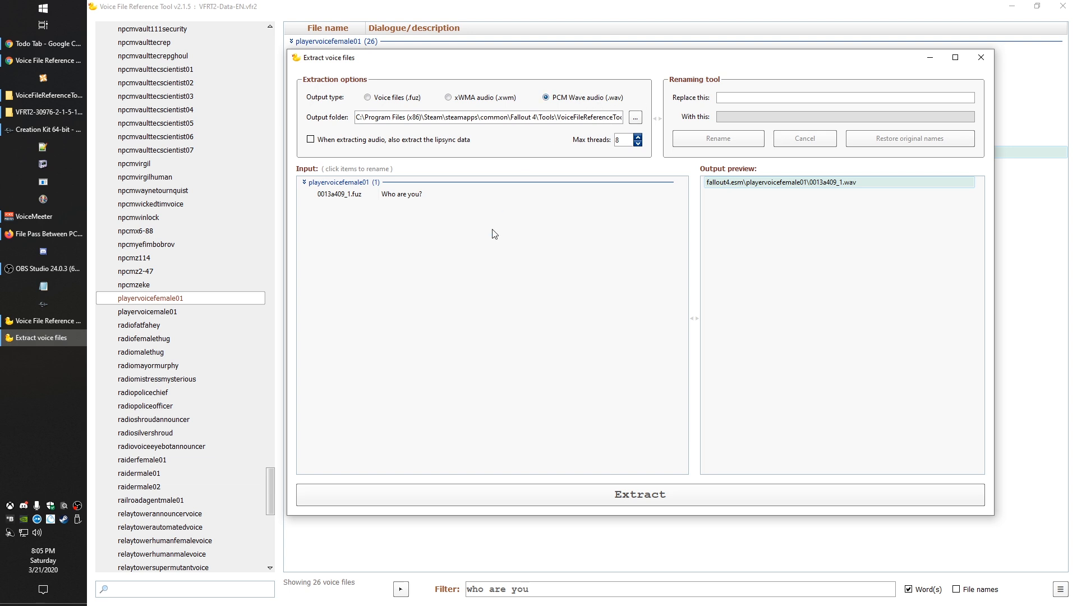
{"action": "mouse_move", "coordinate": [467, 237]}
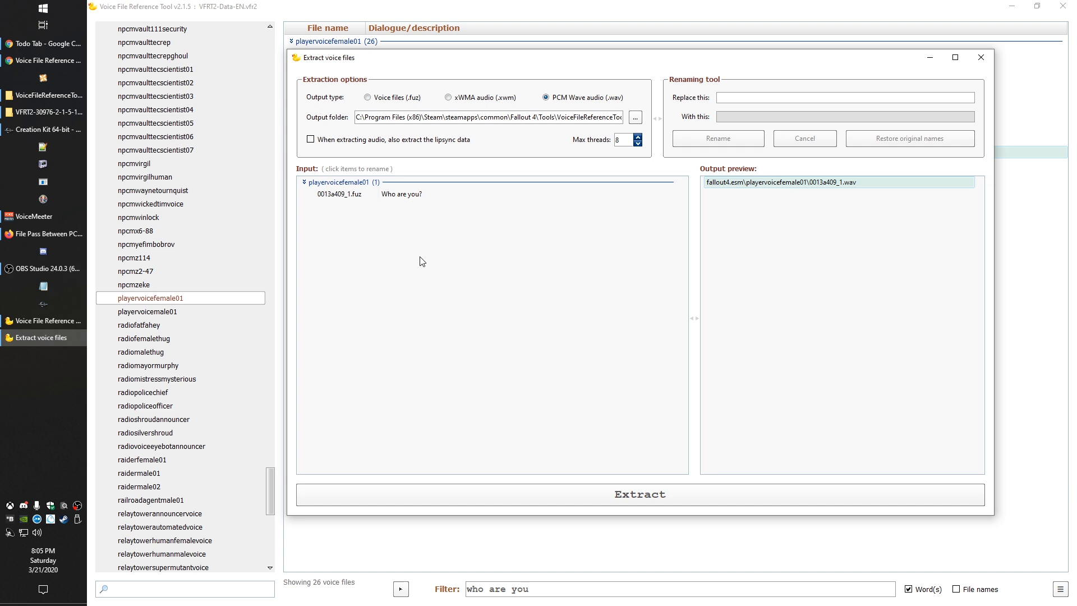
{"action": "mouse_move", "coordinate": [576, 121]}
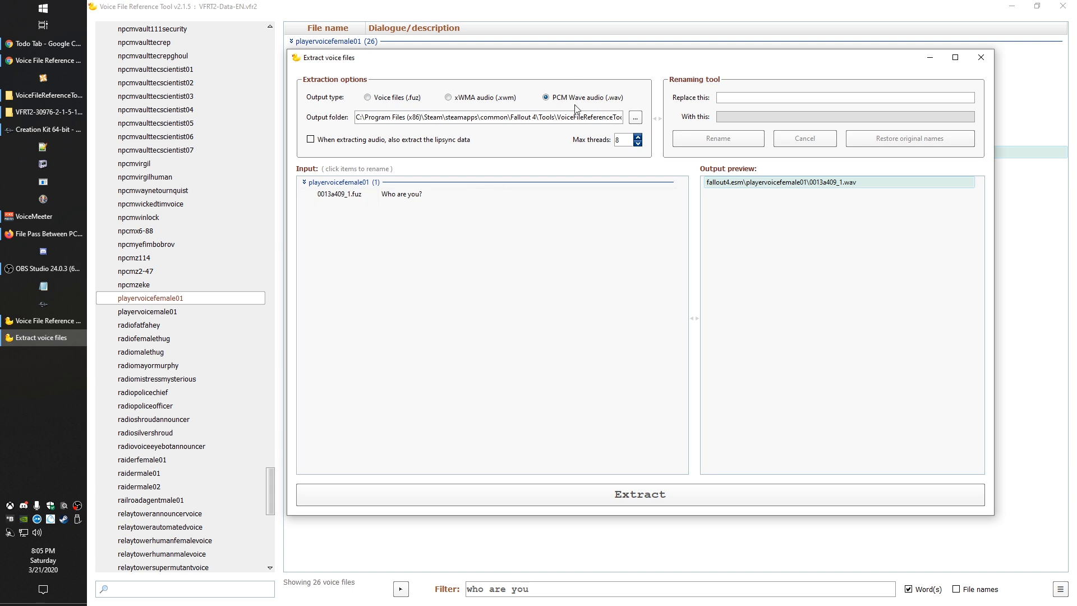
{"action": "mouse_move", "coordinate": [553, 104]}
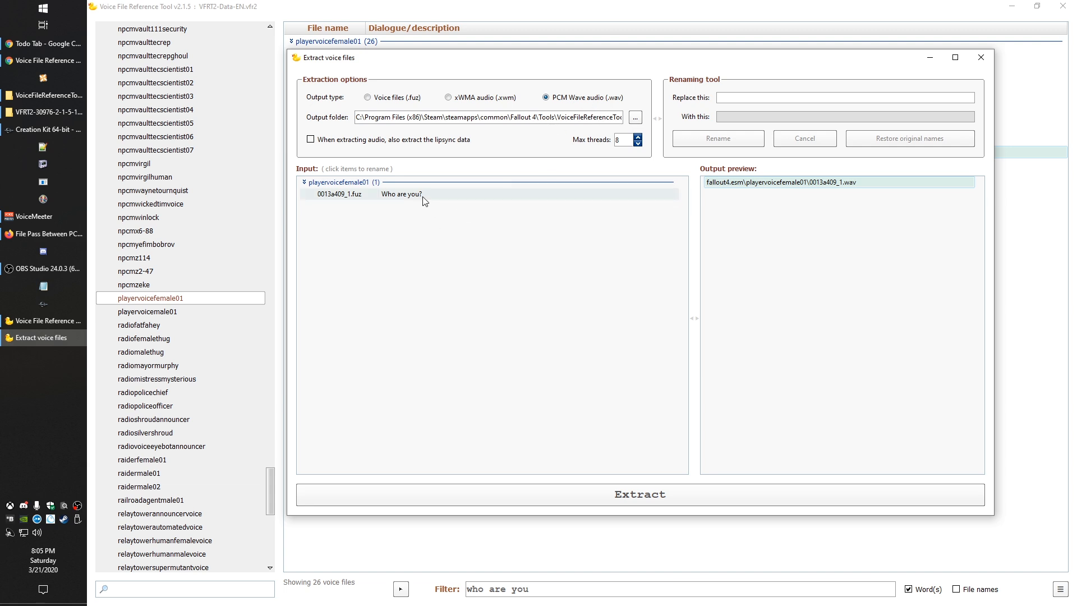
{"action": "mouse_move", "coordinate": [467, 194]}
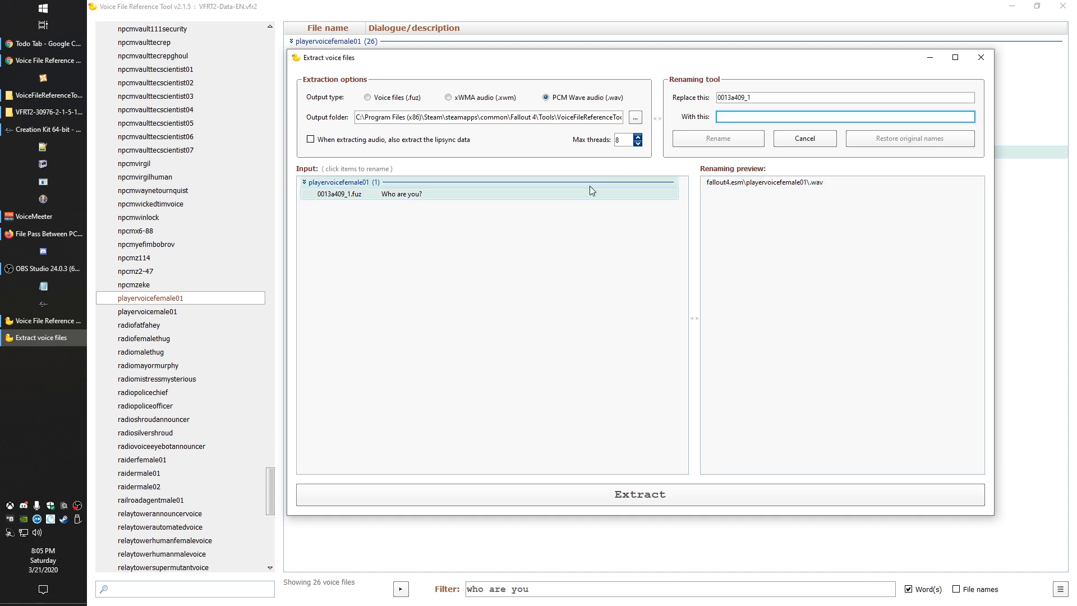
{"action": "mouse_move", "coordinate": [650, 143]}
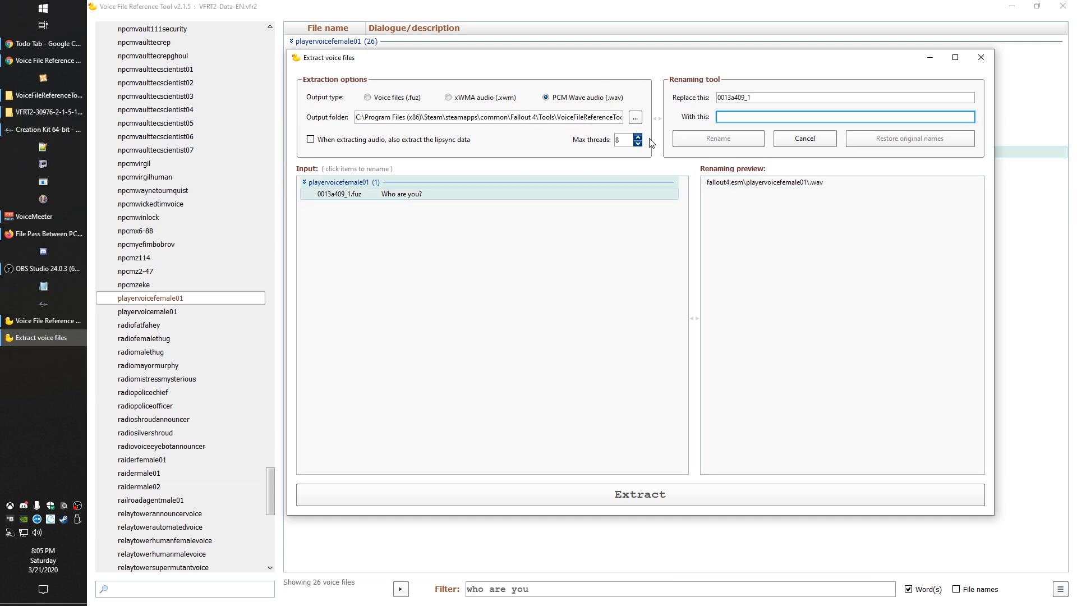
{"action": "mouse_move", "coordinate": [518, 279]}
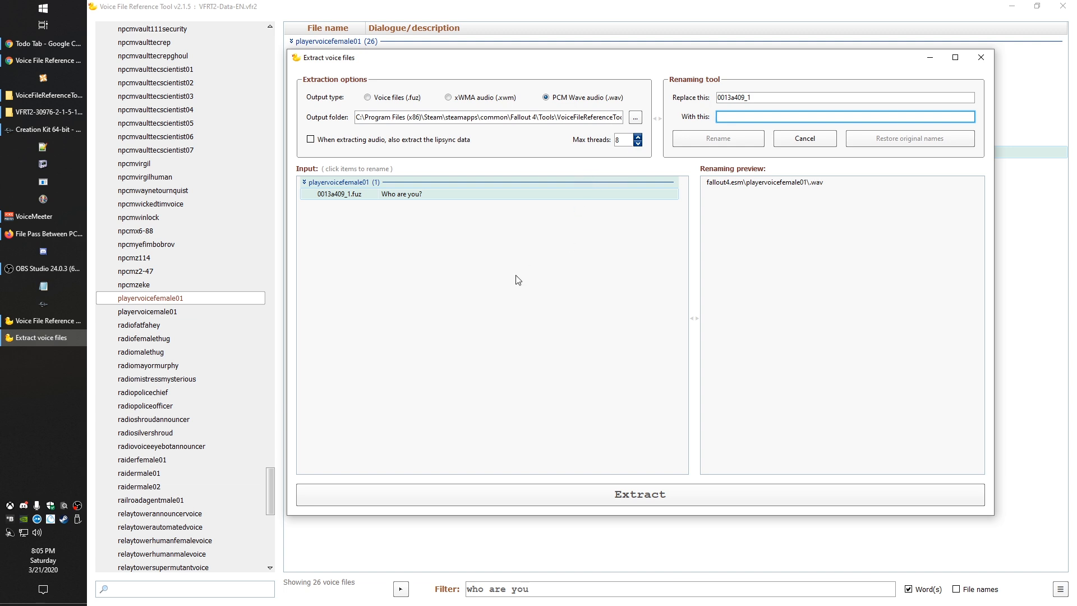
{"action": "mouse_move", "coordinate": [660, 176]}
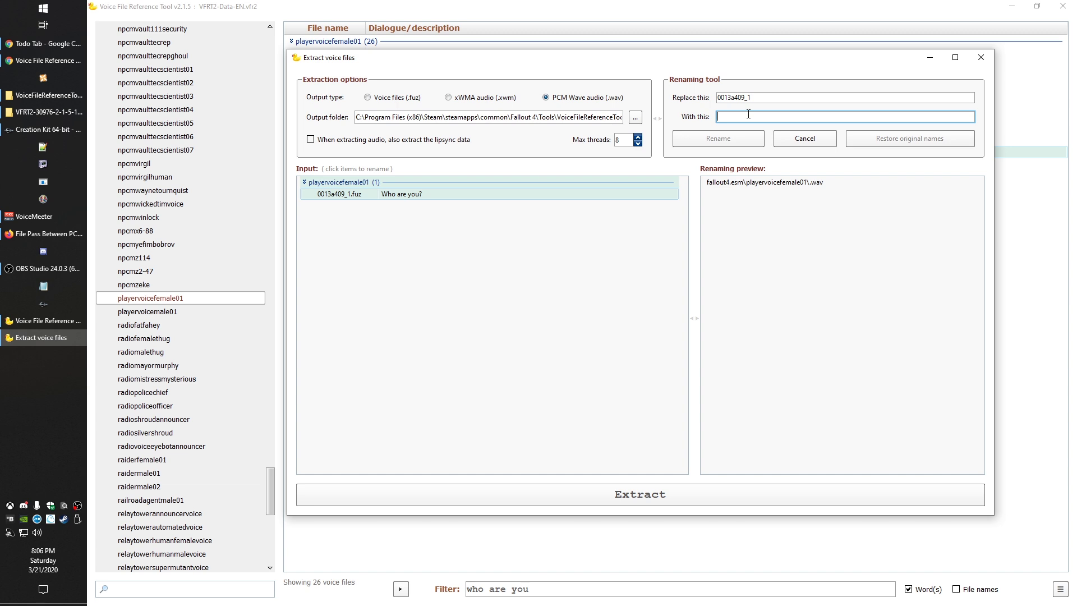
{"action": "mouse_move", "coordinate": [536, 177]}
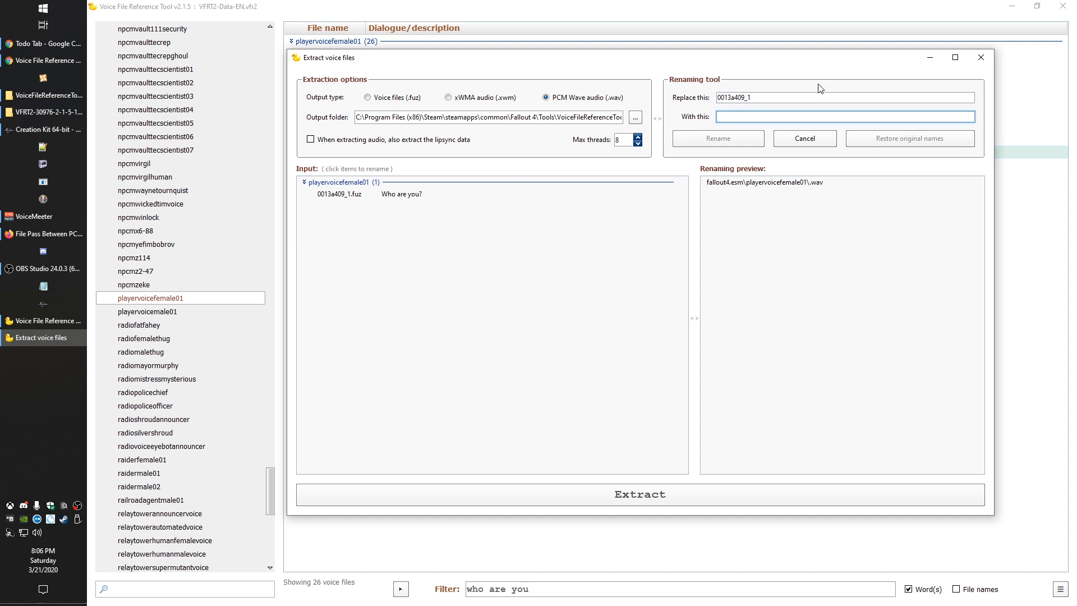
{"action": "mouse_move", "coordinate": [879, 50]}
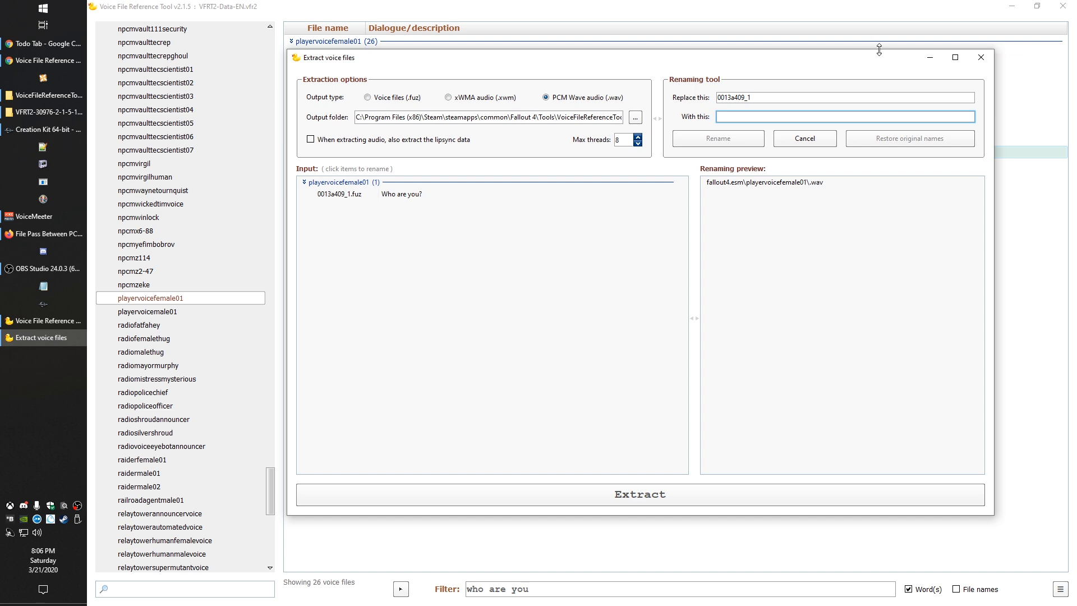
Rename the line to WhoAreYou so it saves as whoareyou.wav
{"action": "type", "text": "WhoA"}
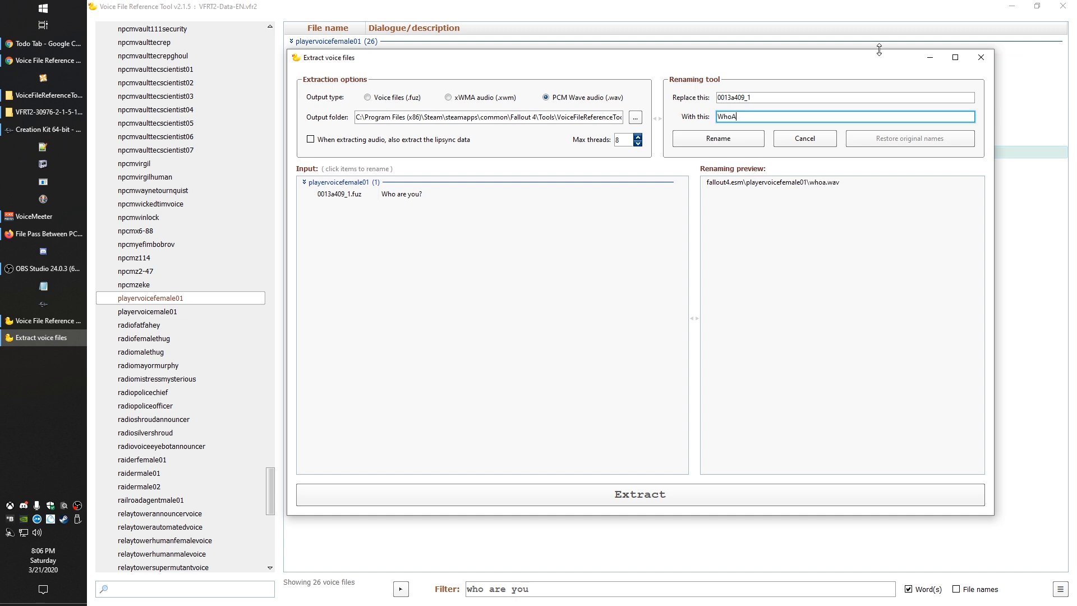
{"action": "type", "text": "reYou"}
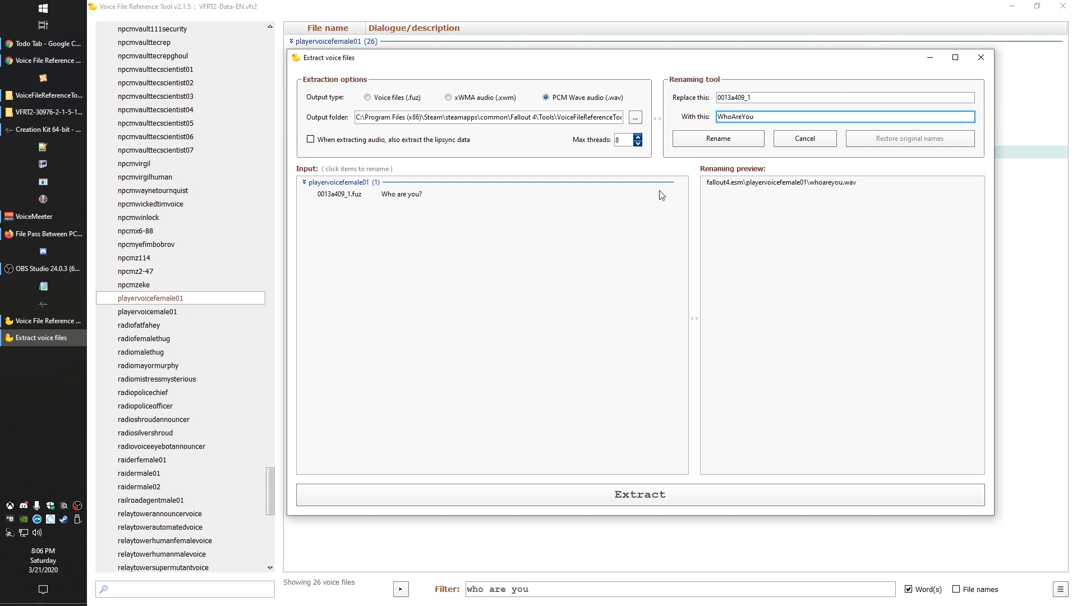
{"action": "left_click", "coordinate": [717, 137]}
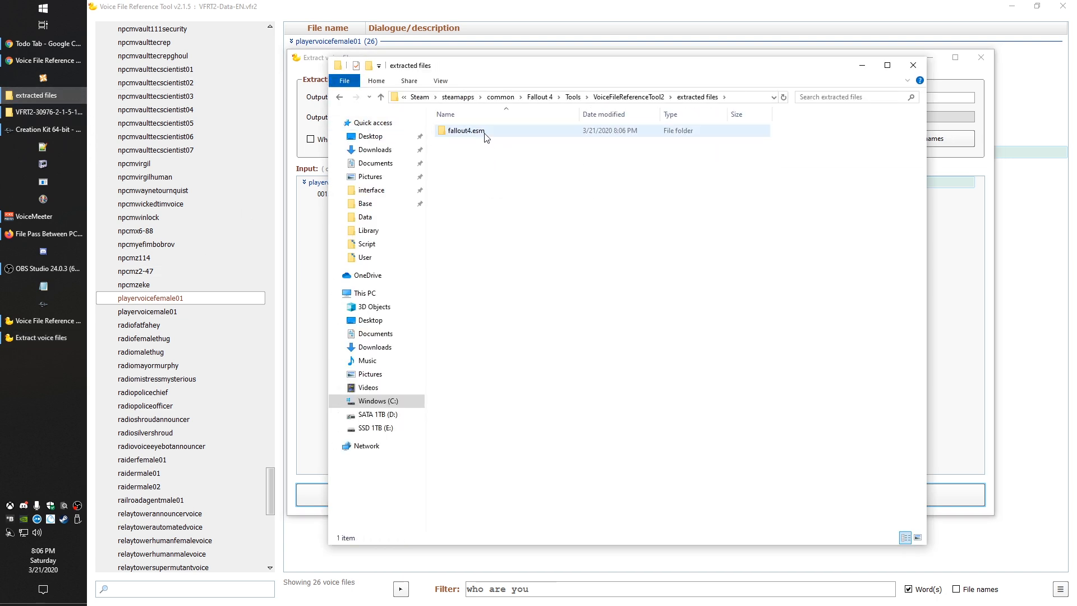
Open fallout4.esm > playervoicefemale01 and play whoareyou.wav to verify it
{"action": "double_click", "coordinate": [463, 131]}
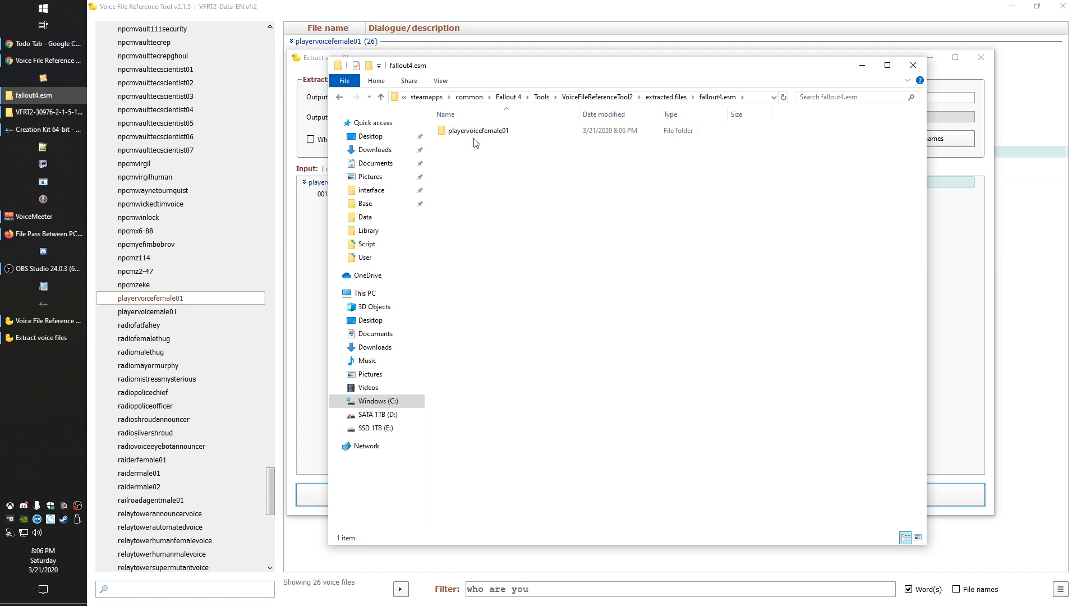
{"action": "left_click", "coordinate": [478, 130]}
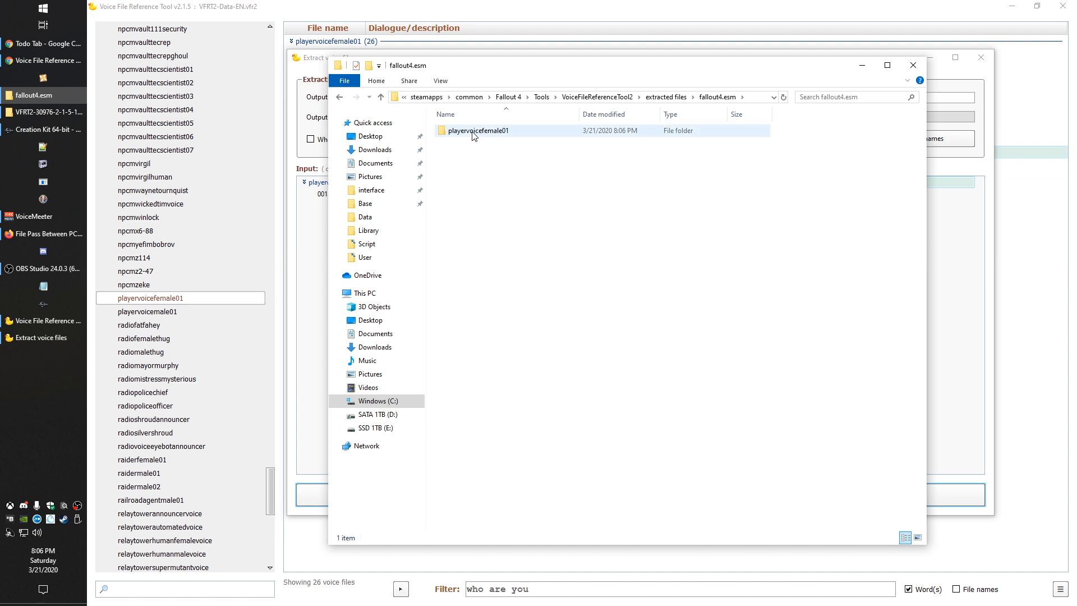
{"action": "double_click", "coordinate": [477, 130]}
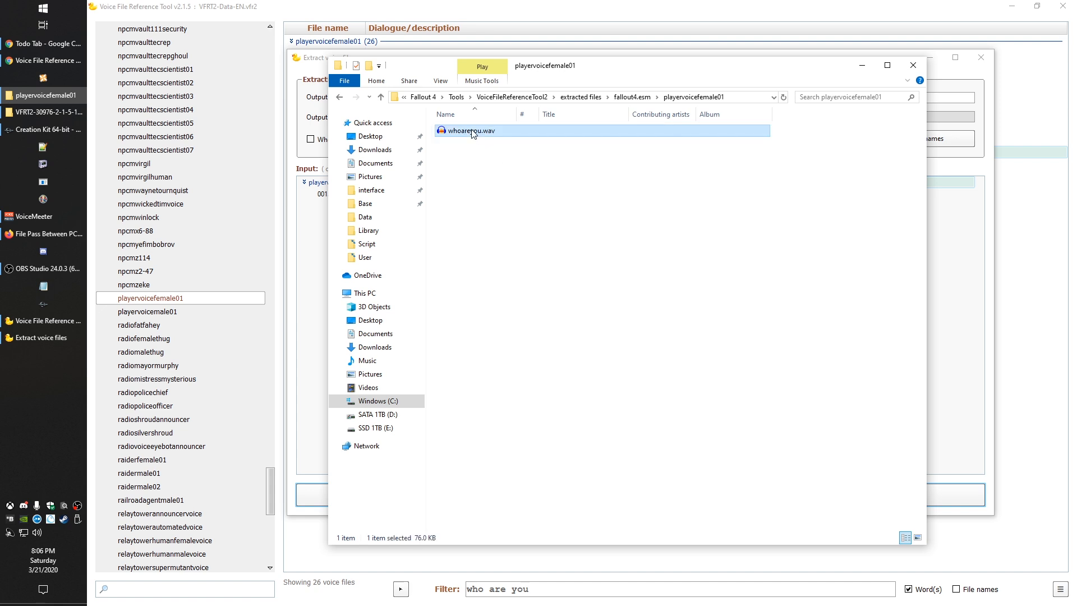
{"action": "mouse_move", "coordinate": [518, 159]}
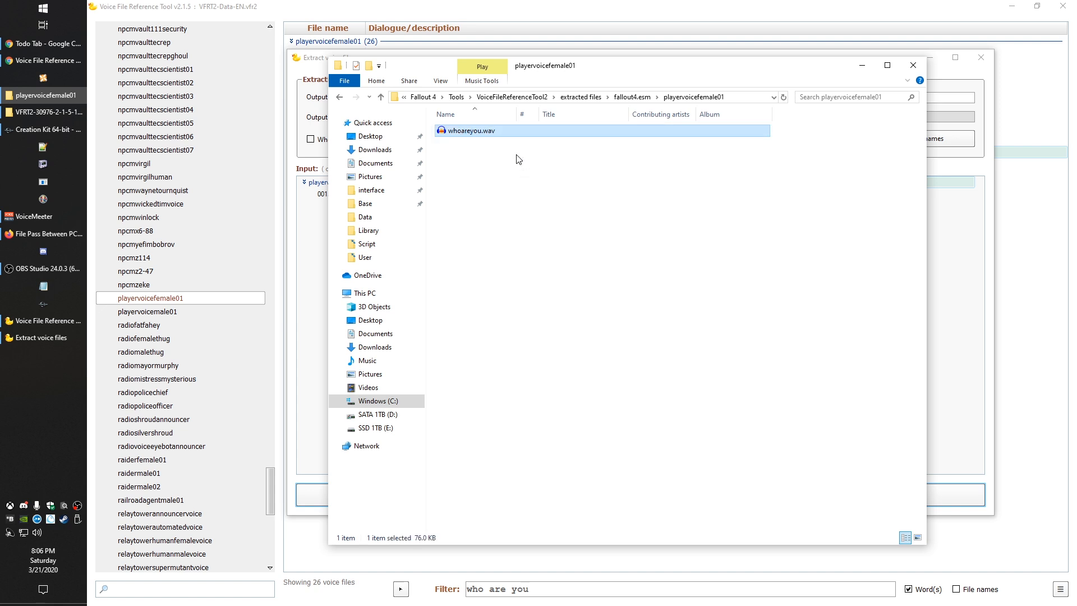
{"action": "double_click", "coordinate": [471, 130]}
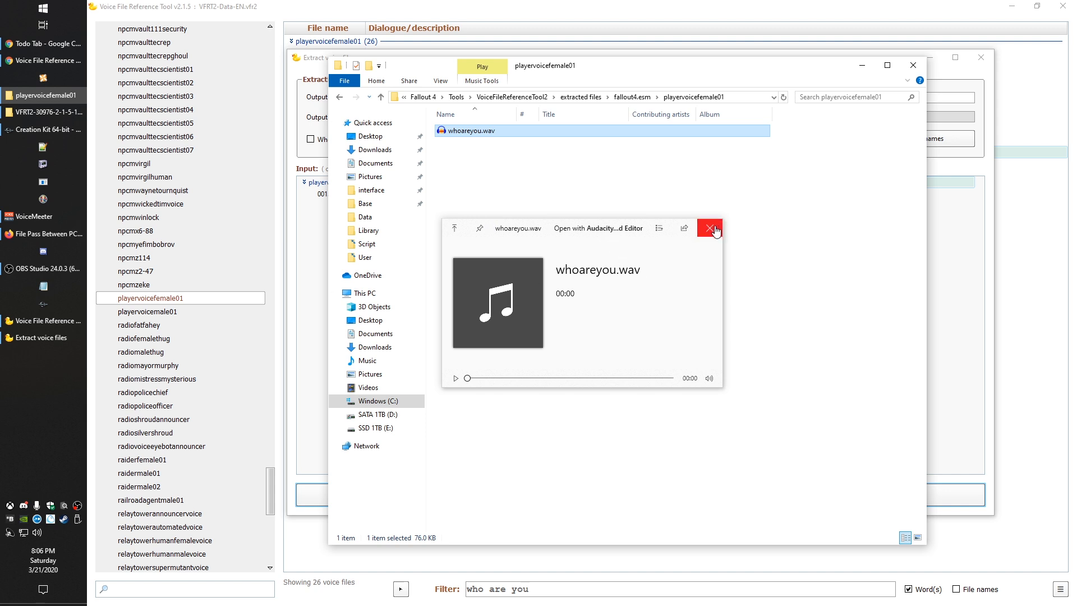
{"action": "left_click", "coordinate": [710, 227]}
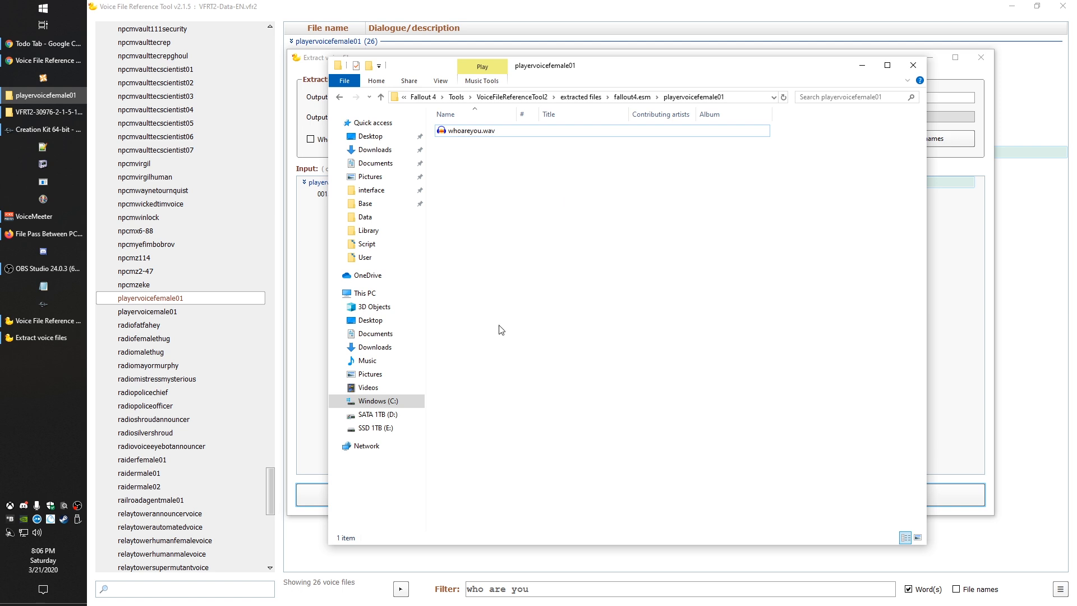
{"action": "mouse_move", "coordinate": [529, 296]}
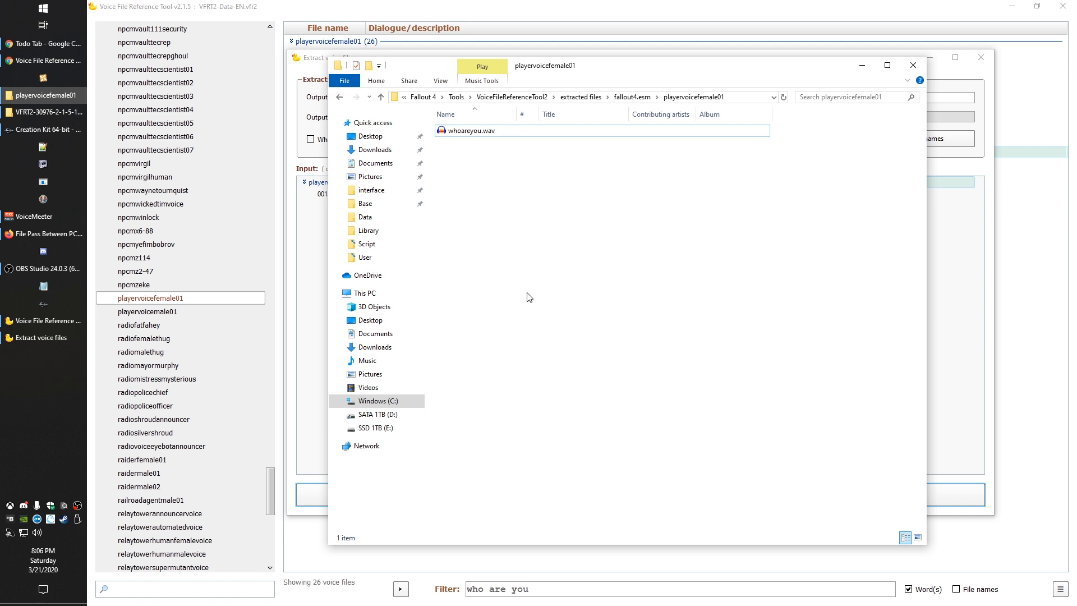
{"action": "mouse_move", "coordinate": [796, 130]}
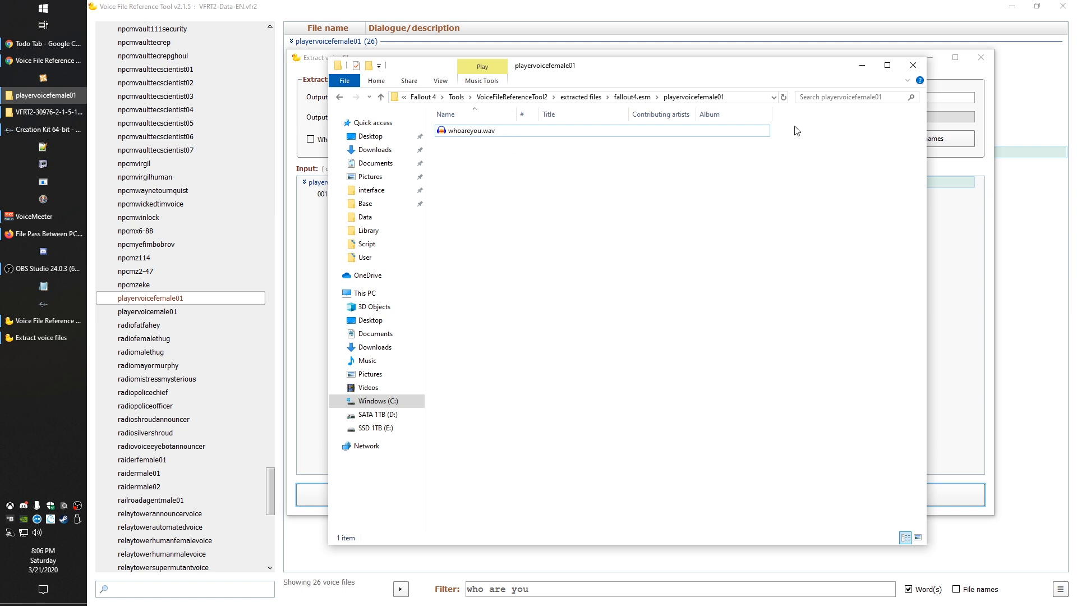
{"action": "mouse_move", "coordinate": [859, 82]}
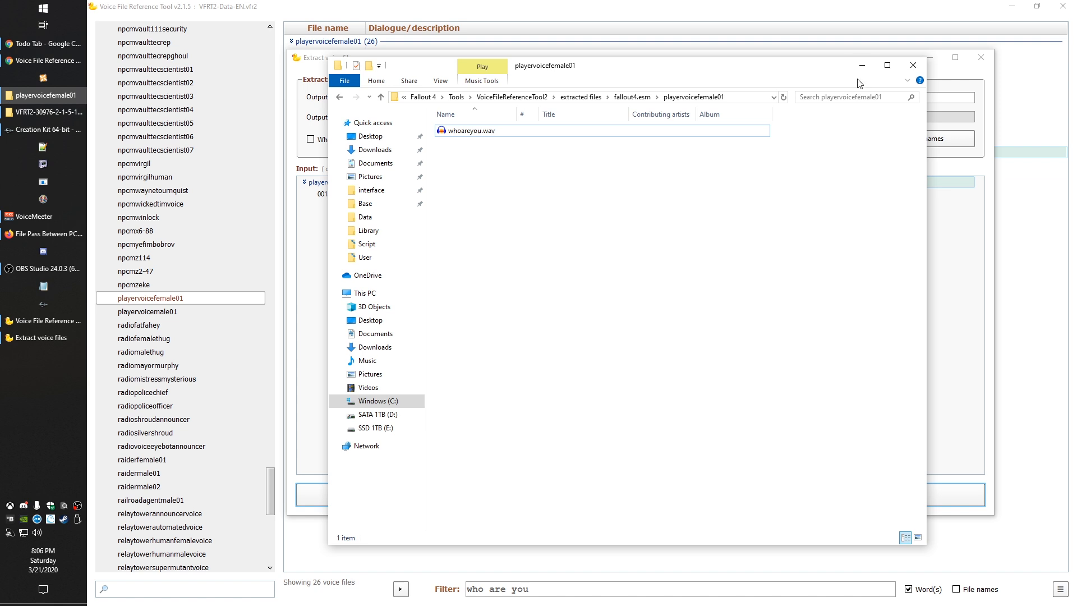
{"action": "mouse_move", "coordinate": [861, 65]}
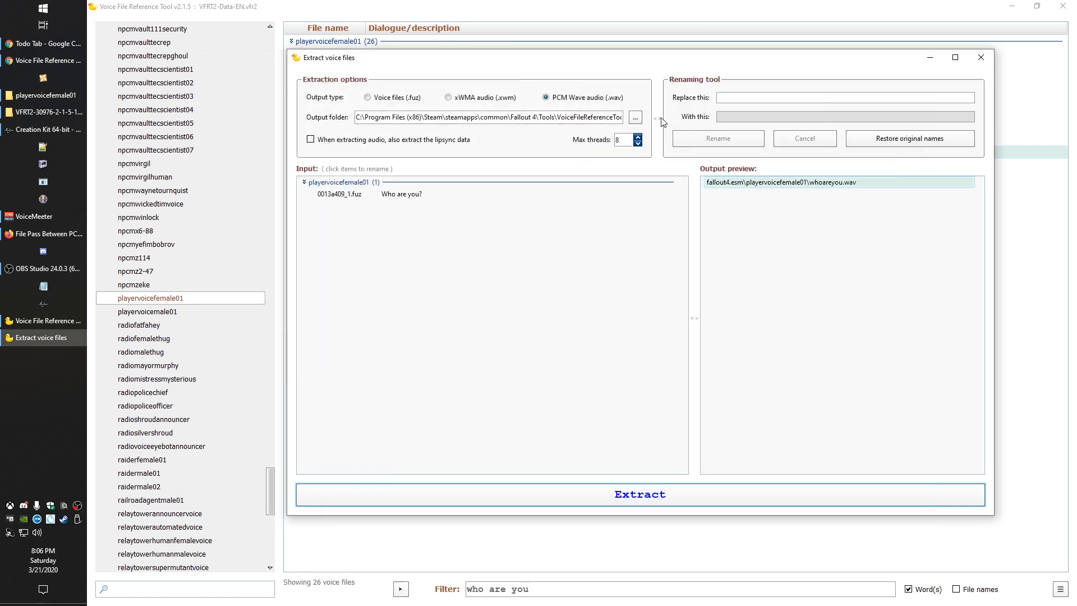
{"action": "mouse_move", "coordinate": [481, 220]}
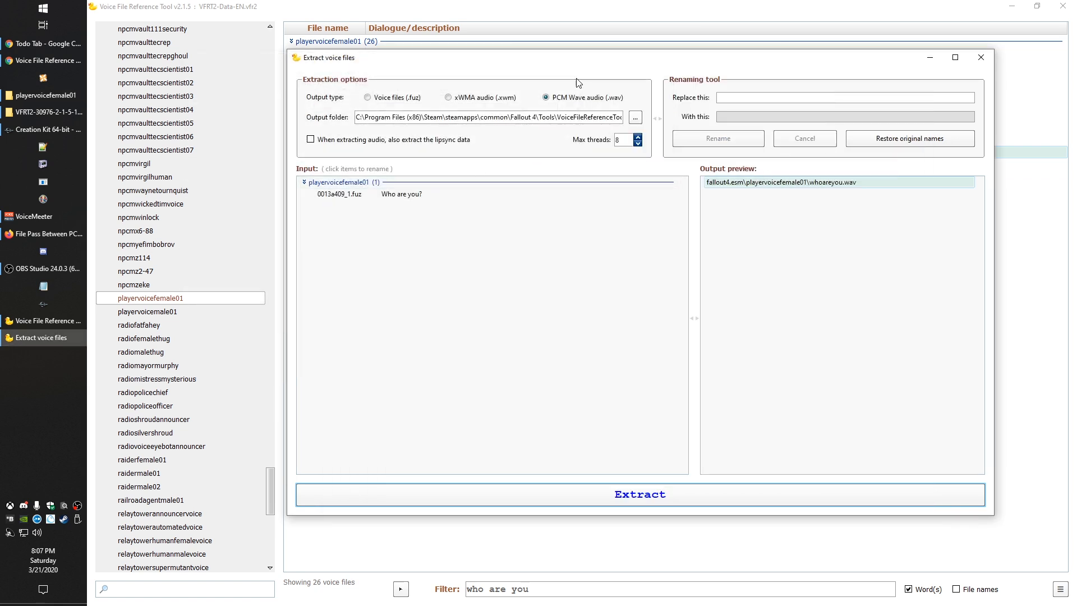
{"action": "mouse_move", "coordinate": [796, 200]}
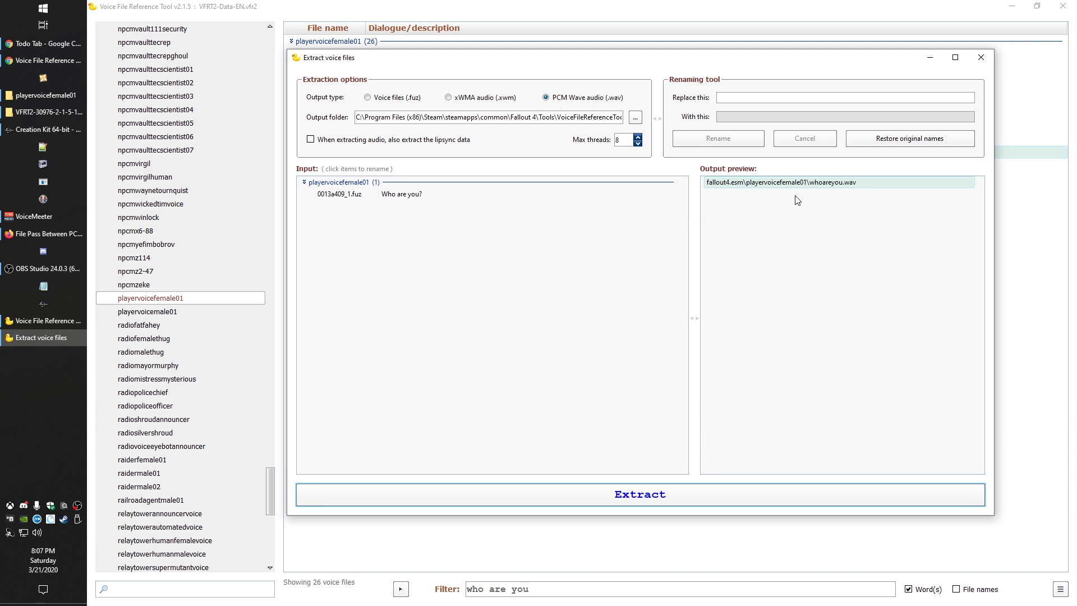
{"action": "mouse_move", "coordinate": [442, 176]}
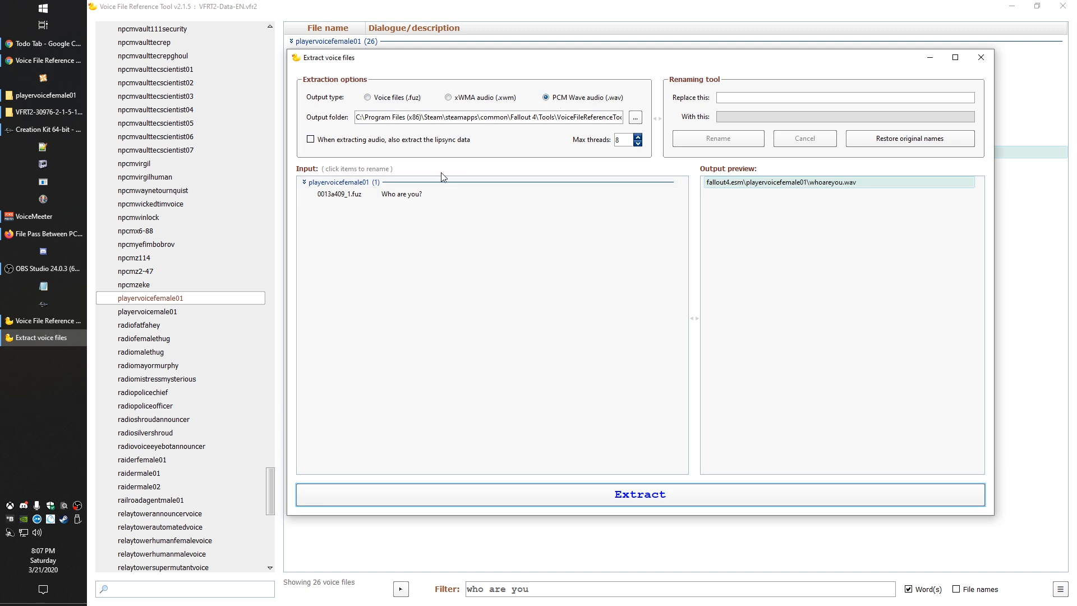
{"action": "mouse_move", "coordinate": [410, 221]}
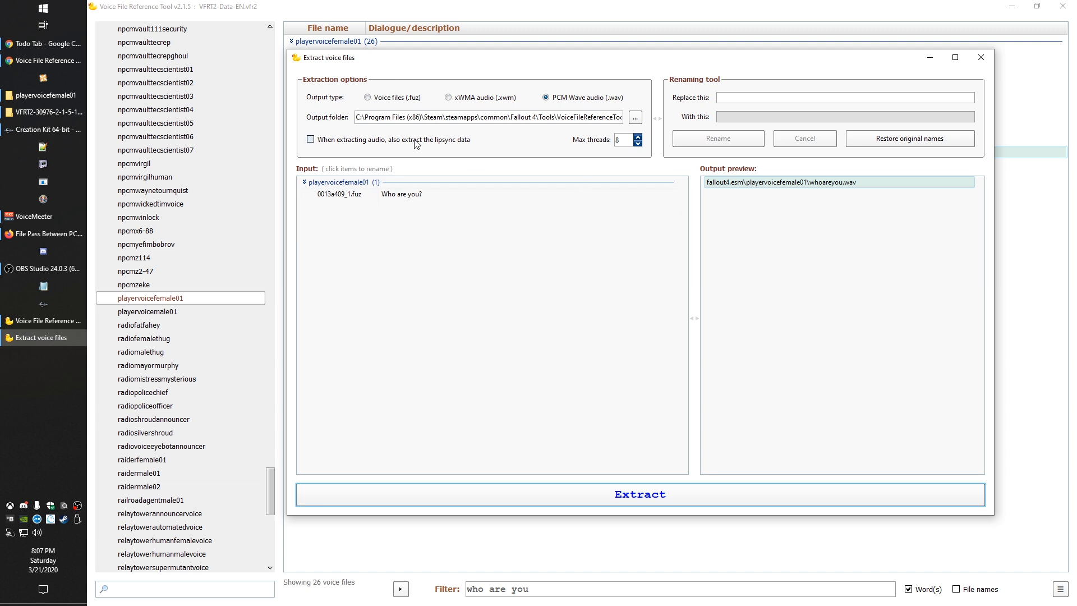
{"action": "mouse_move", "coordinate": [400, 112]}
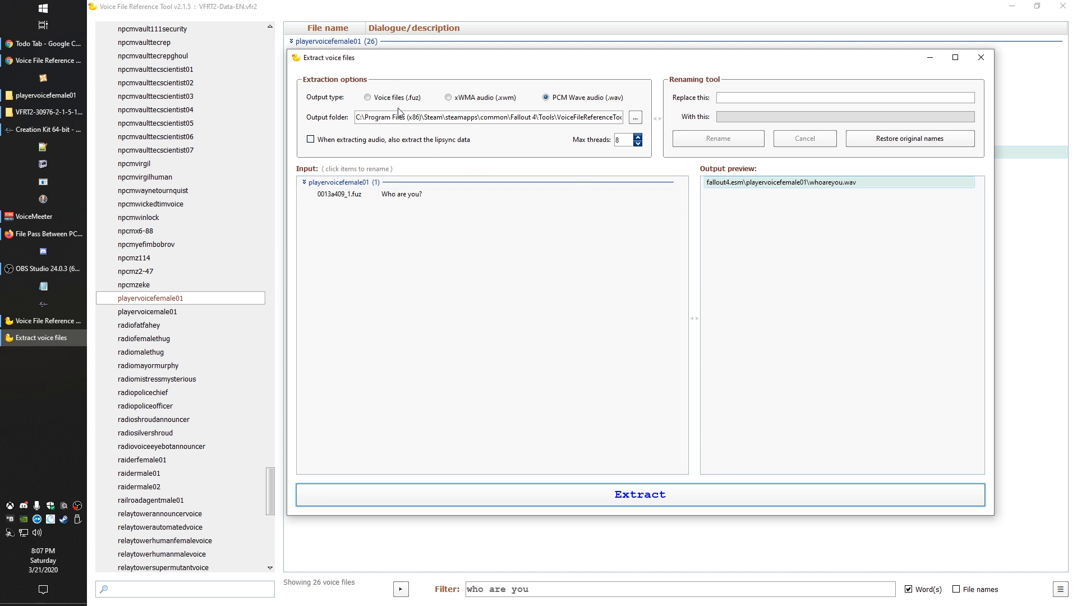
{"action": "mouse_move", "coordinate": [592, 99]}
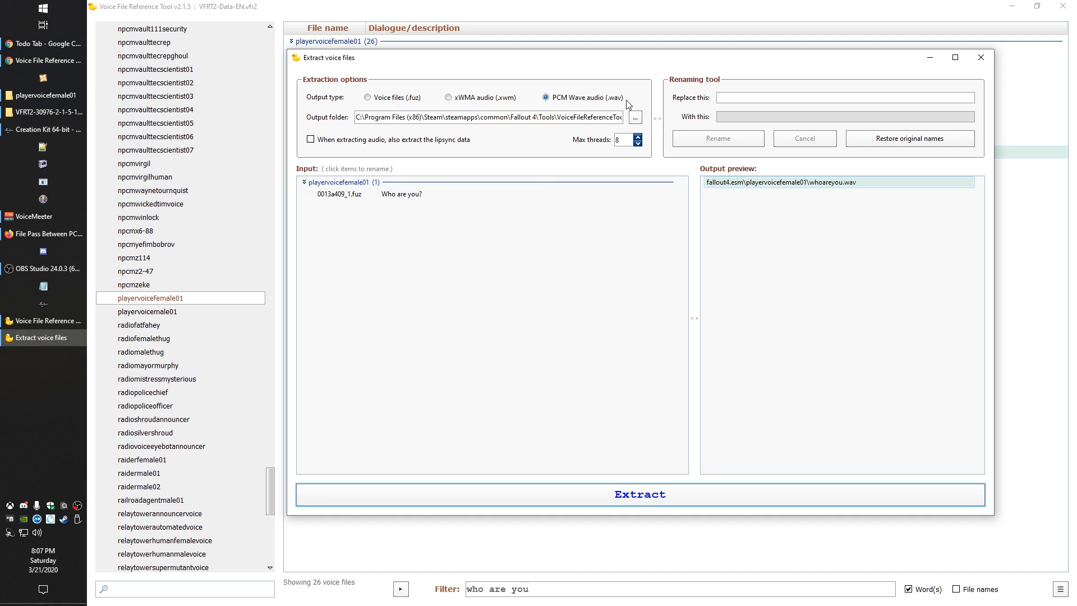
{"action": "mouse_move", "coordinate": [411, 140]}
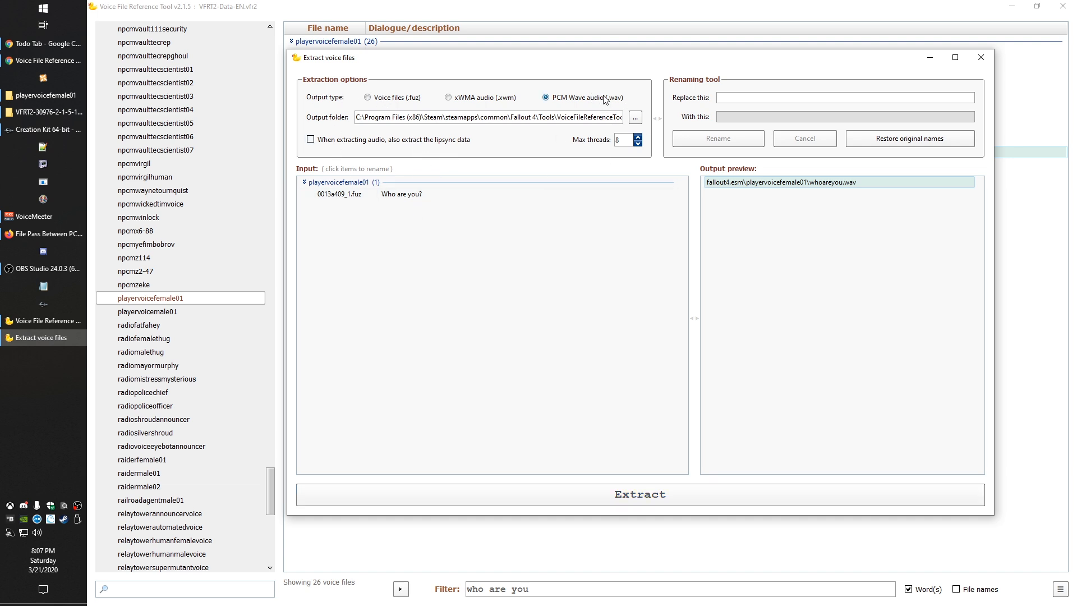
{"action": "mouse_move", "coordinate": [478, 196]}
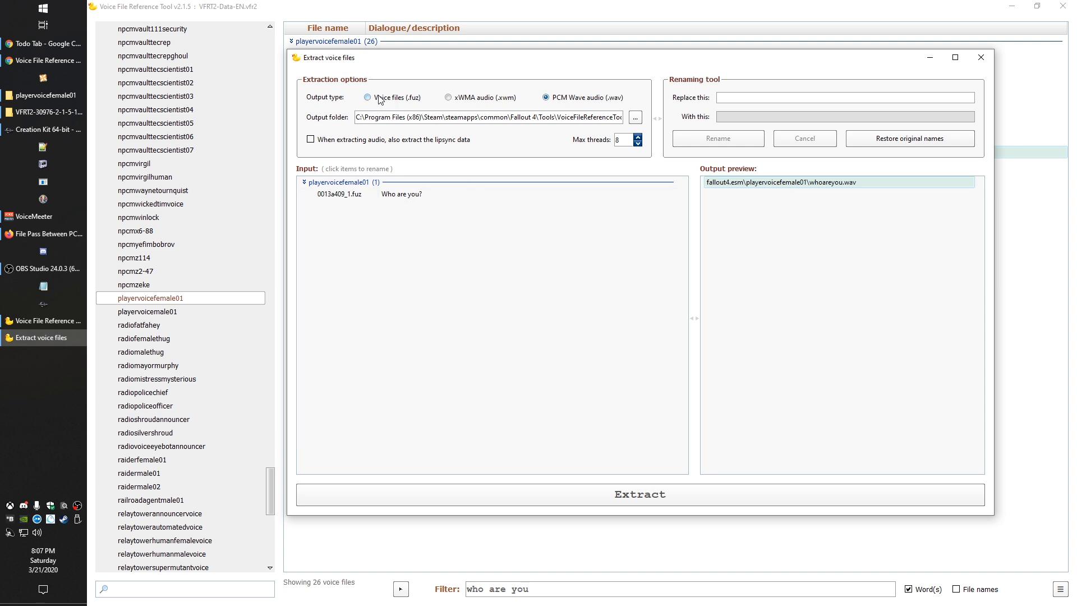
{"action": "mouse_move", "coordinate": [395, 145]}
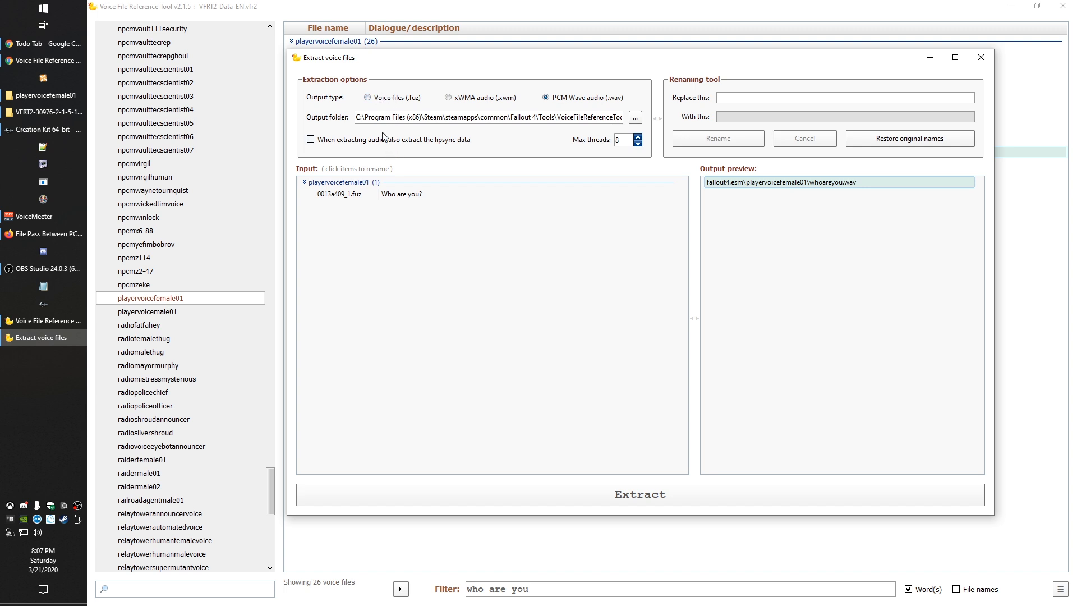
{"action": "mouse_move", "coordinate": [400, 105]}
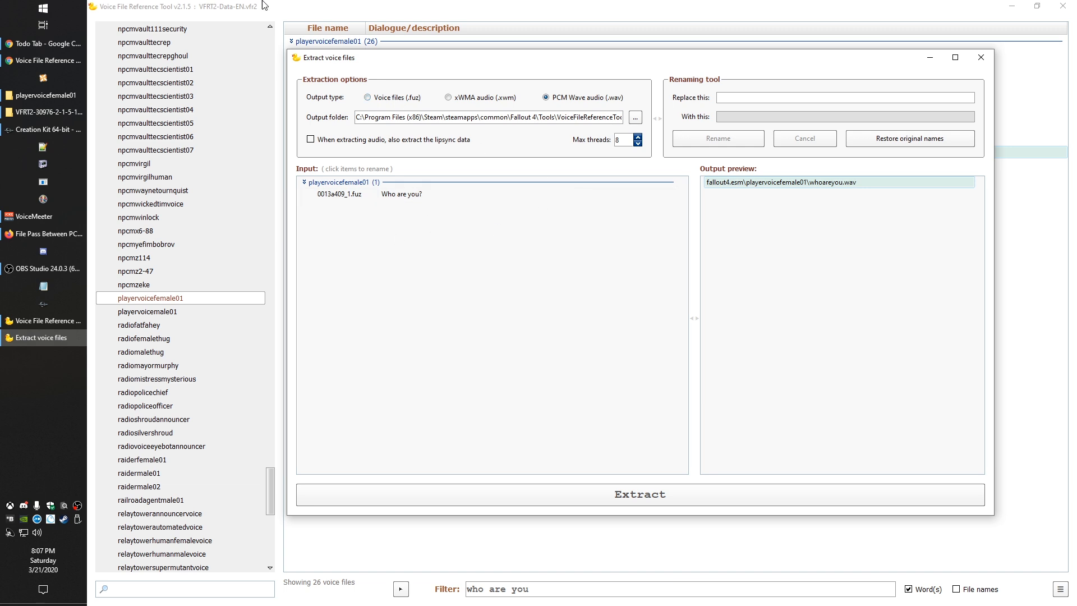
{"action": "mouse_move", "coordinate": [420, 270]}
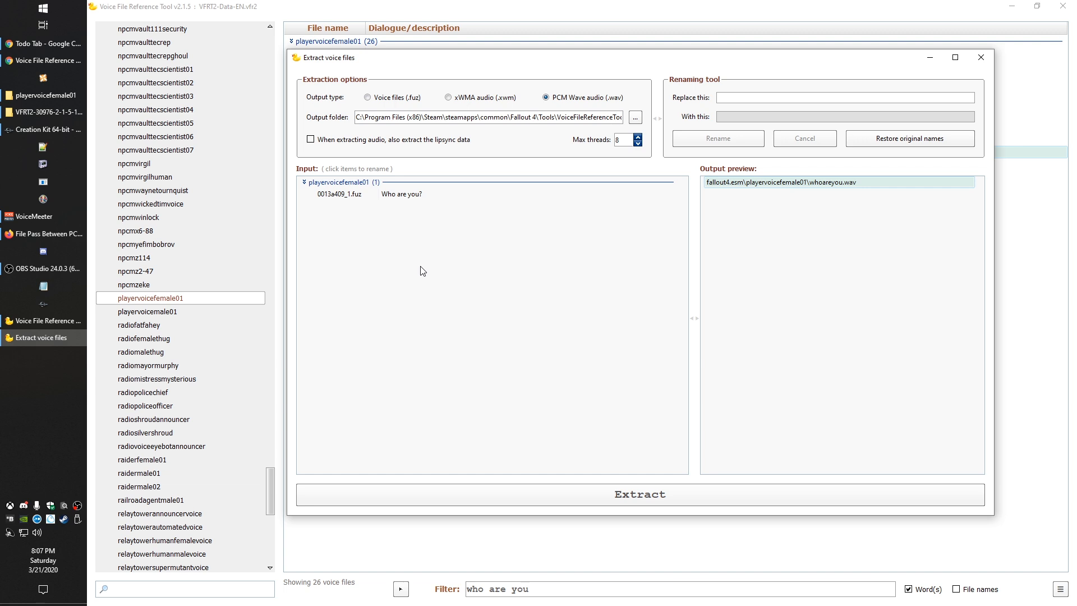
{"action": "mouse_move", "coordinate": [423, 259]}
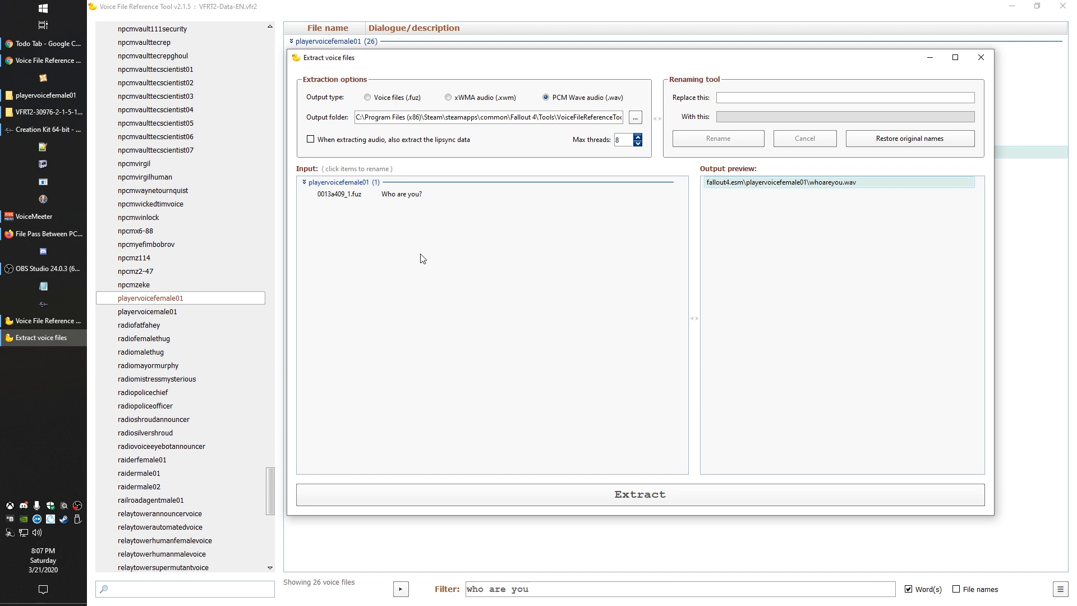
{"action": "mouse_move", "coordinate": [421, 242]}
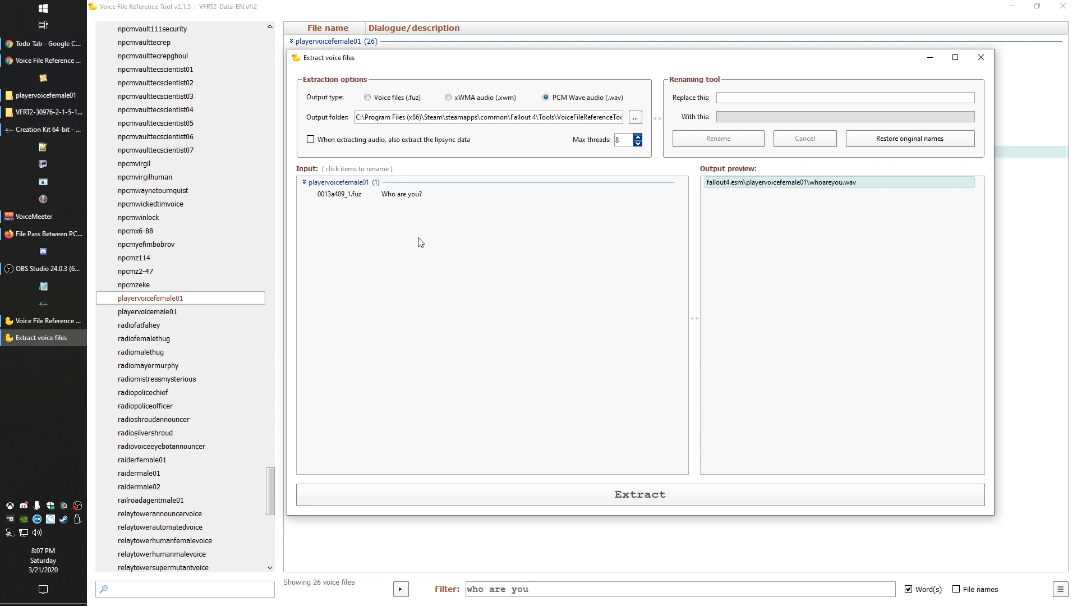
{"action": "mouse_move", "coordinate": [444, 40]}
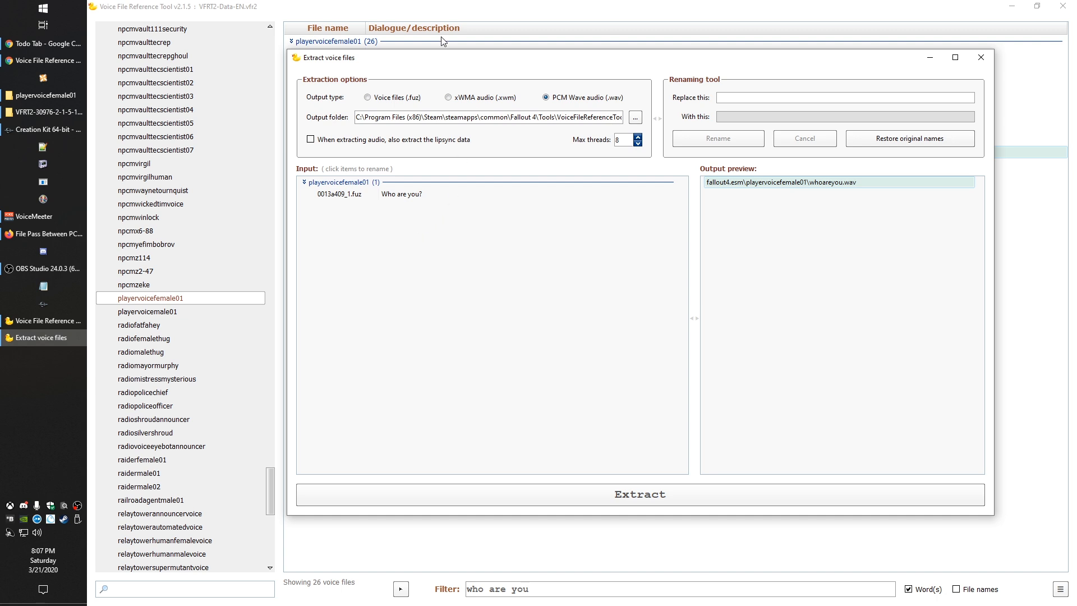
{"action": "mouse_move", "coordinate": [426, 225]}
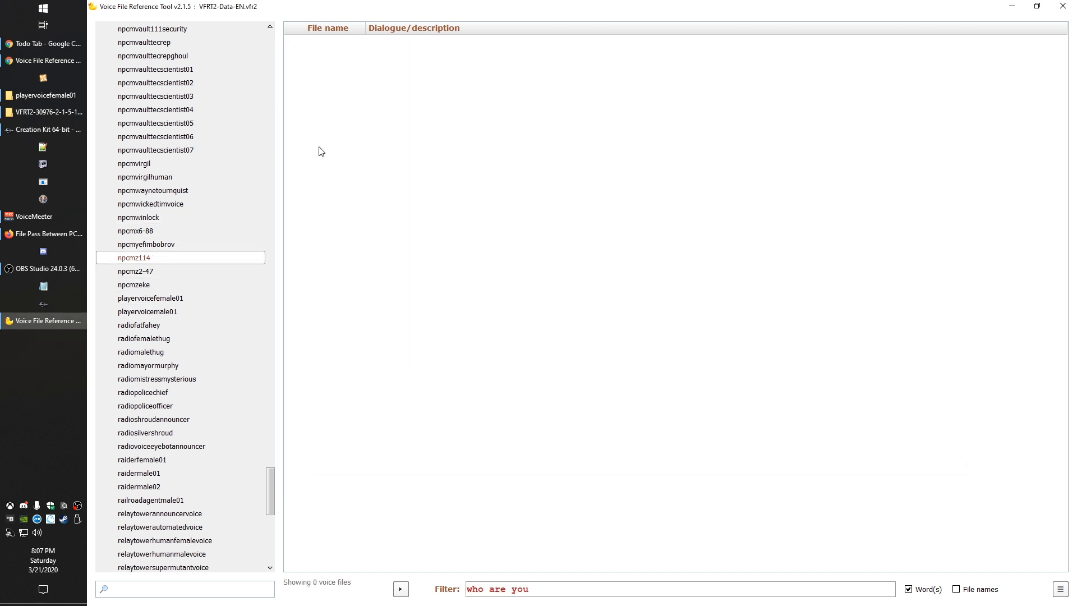
Show playervoicefemale01's 26 'who are you' lines again and copy one line's dialogue
{"action": "left_click", "coordinate": [401, 589]}
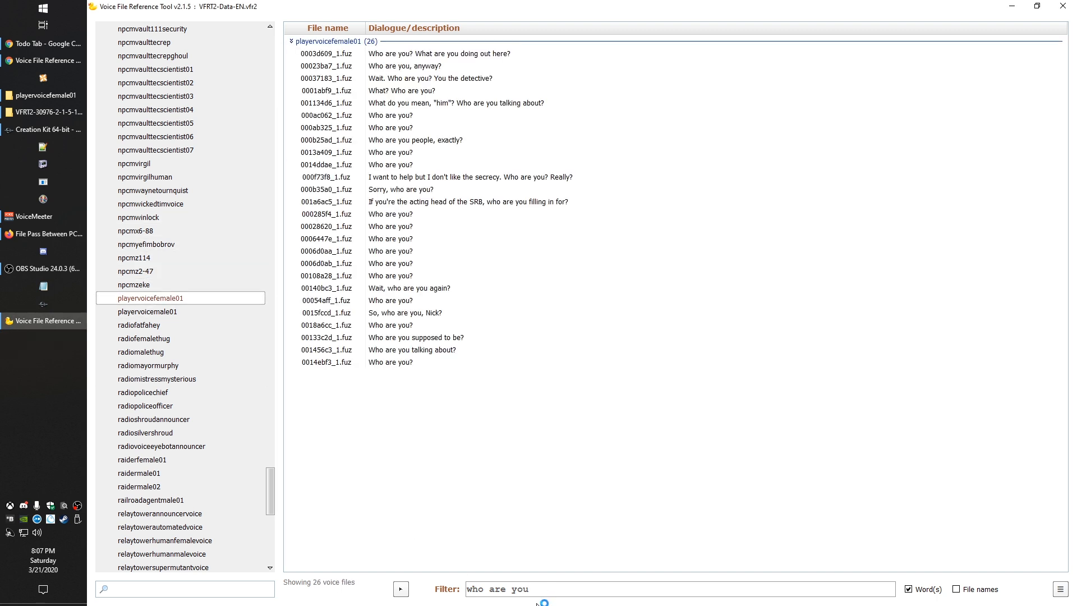
{"action": "triple_click", "coordinate": [677, 589]}
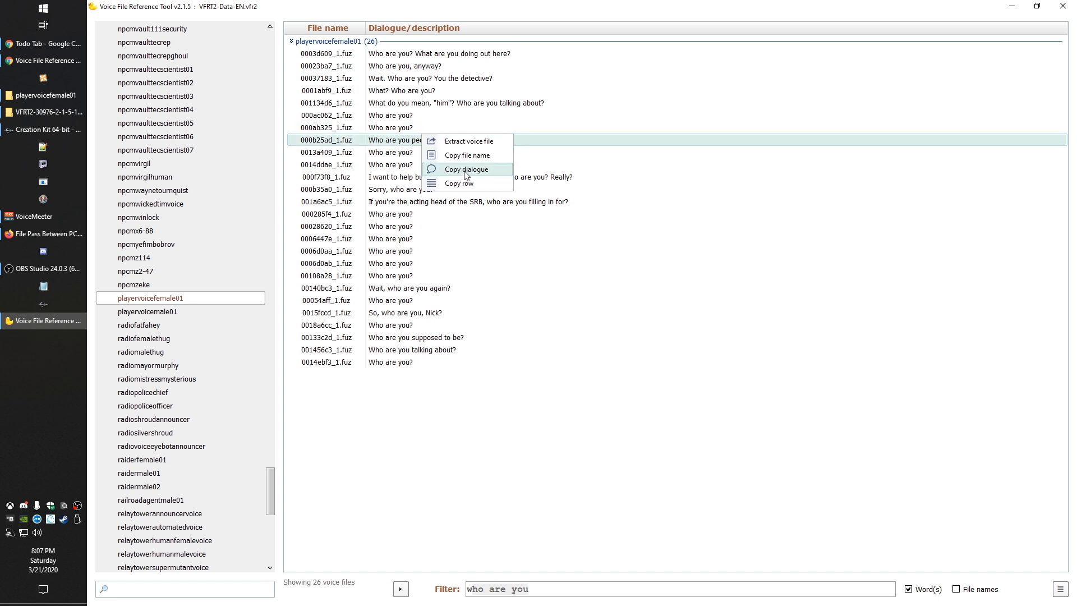
{"action": "mouse_move", "coordinate": [392, 142]}
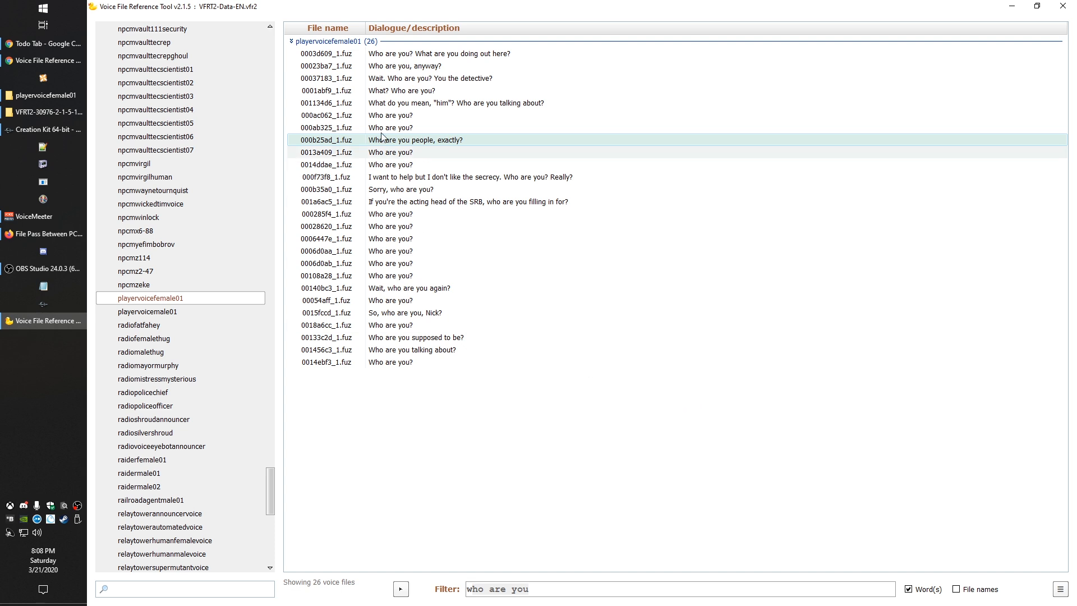
{"action": "right_click", "coordinate": [391, 139]}
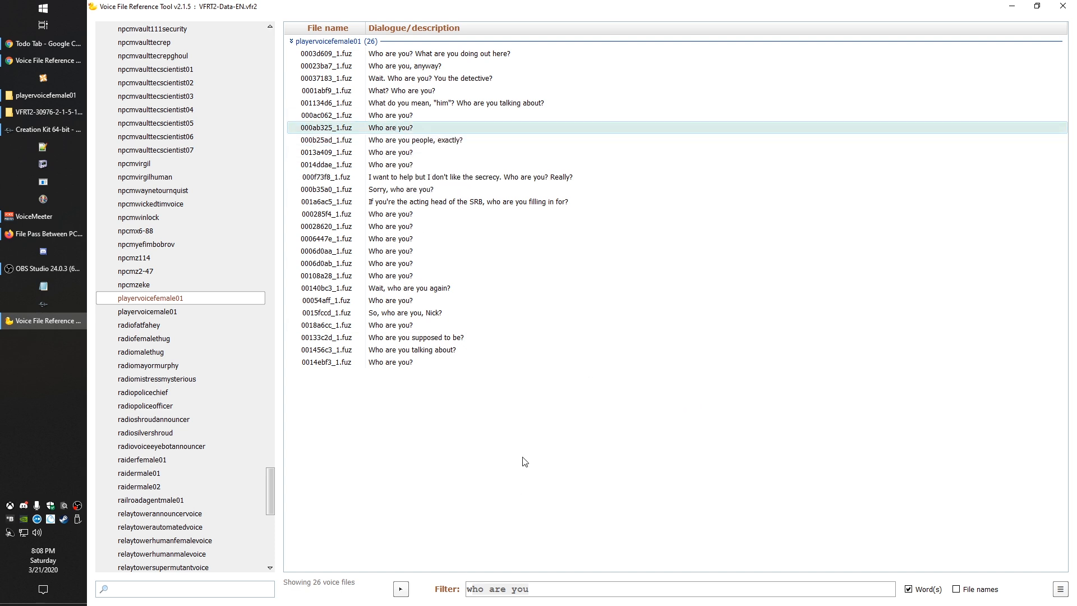
{"action": "mouse_move", "coordinate": [461, 424]}
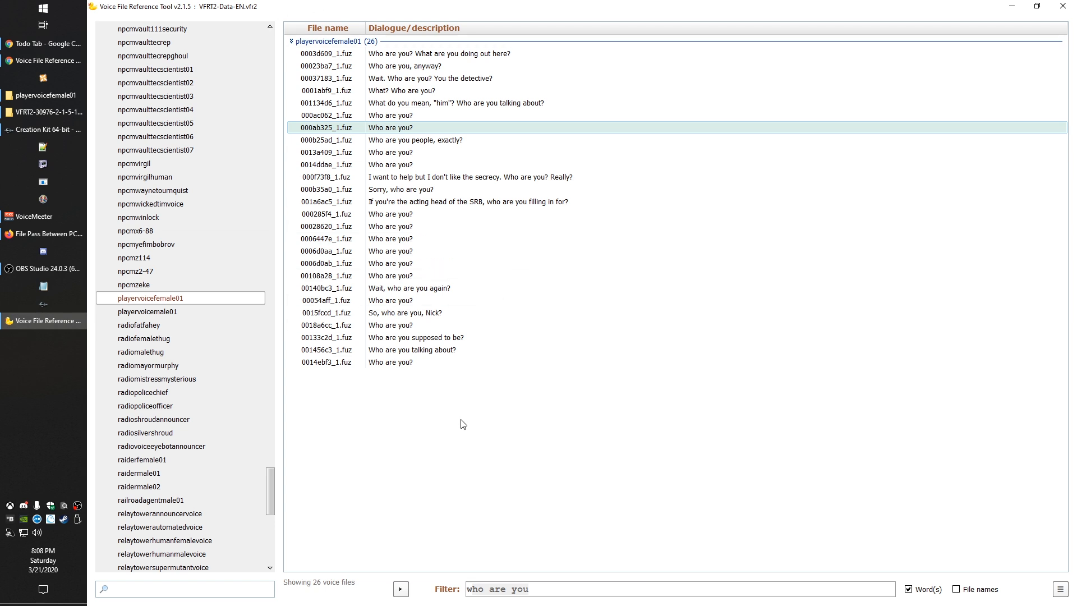
{"action": "mouse_move", "coordinate": [479, 433]}
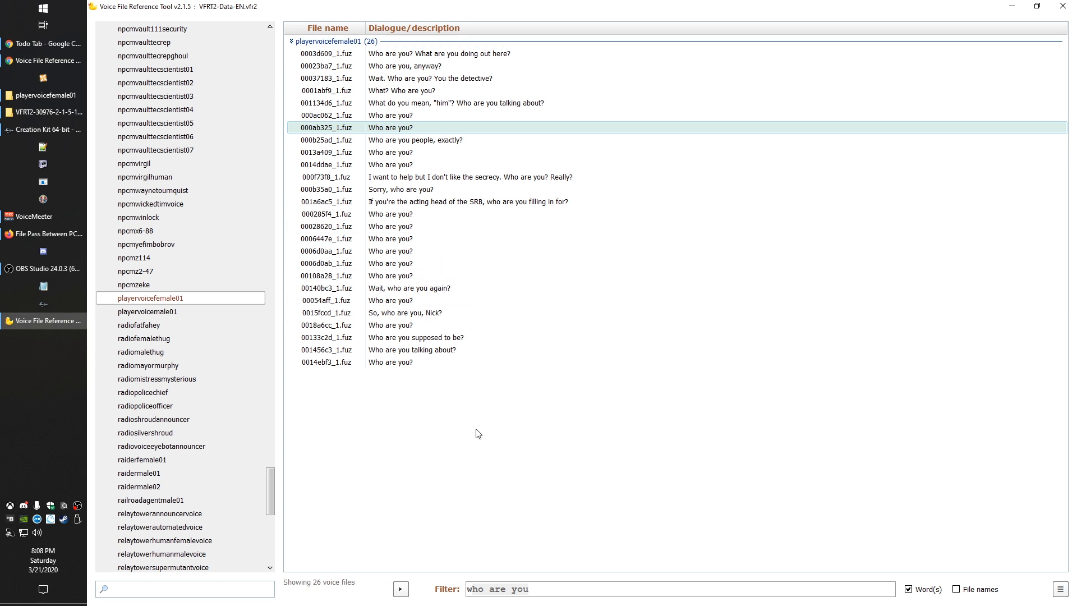
{"action": "mouse_move", "coordinate": [373, 325]}
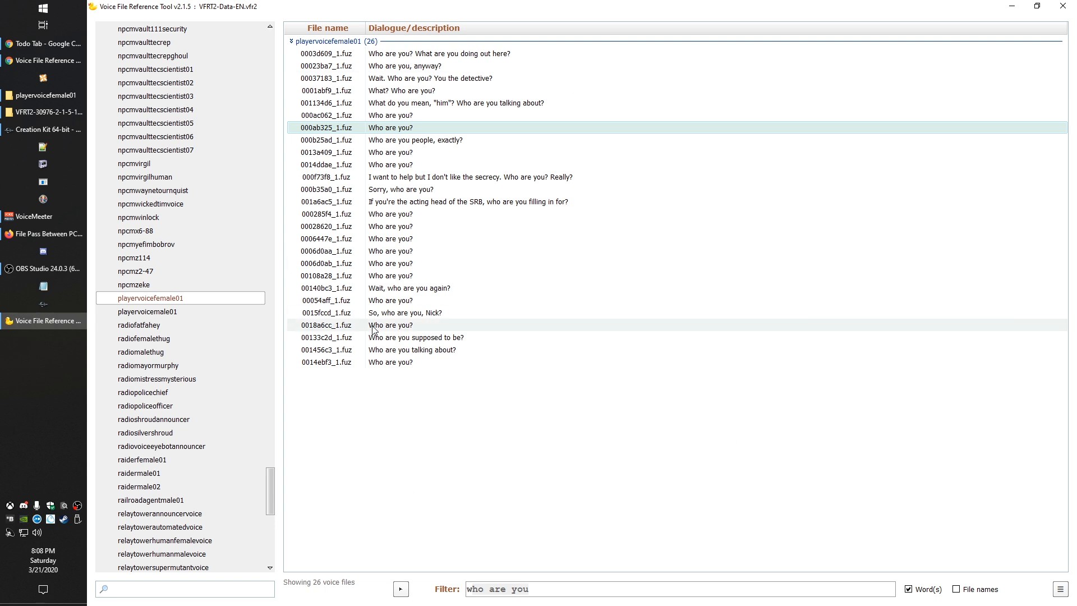